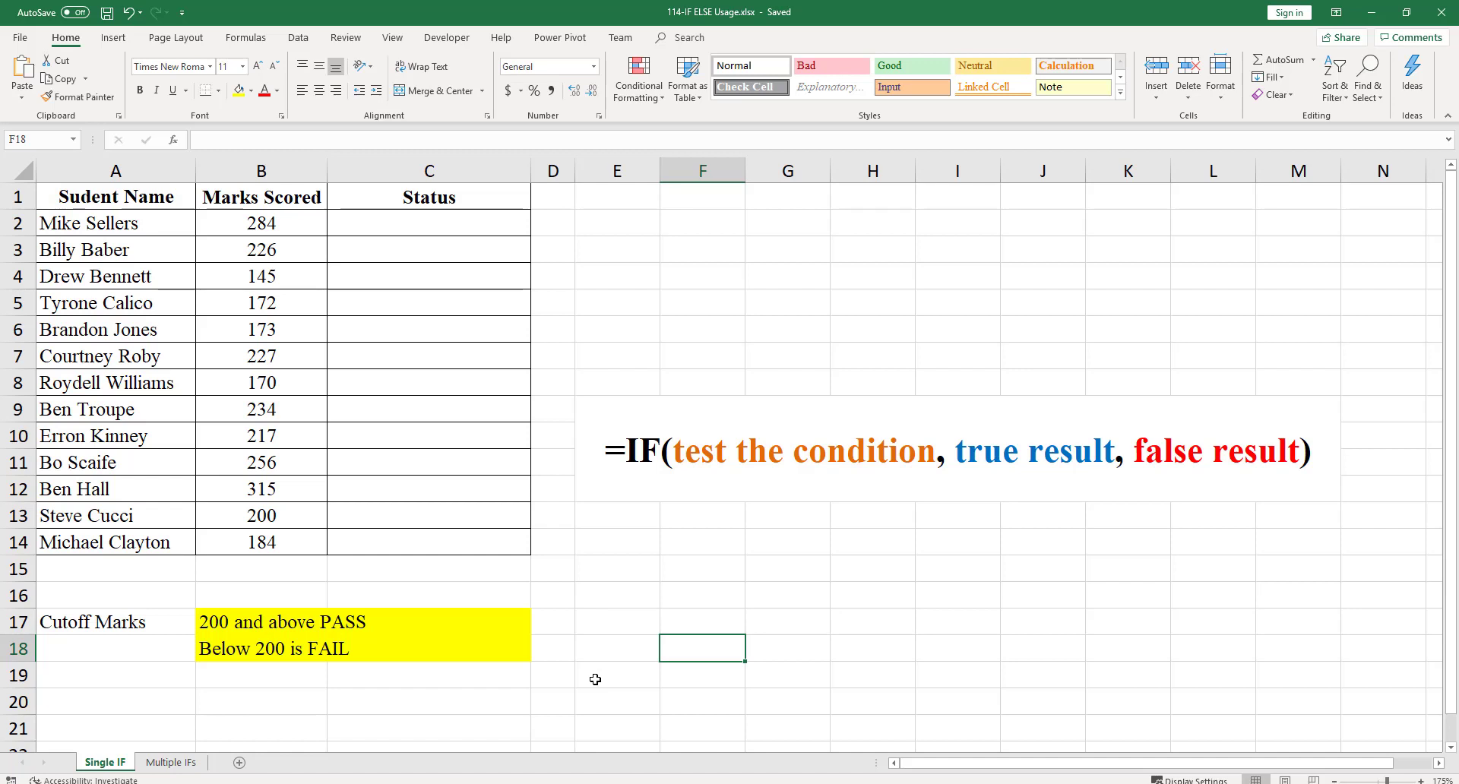
mouse_move(693, 671)
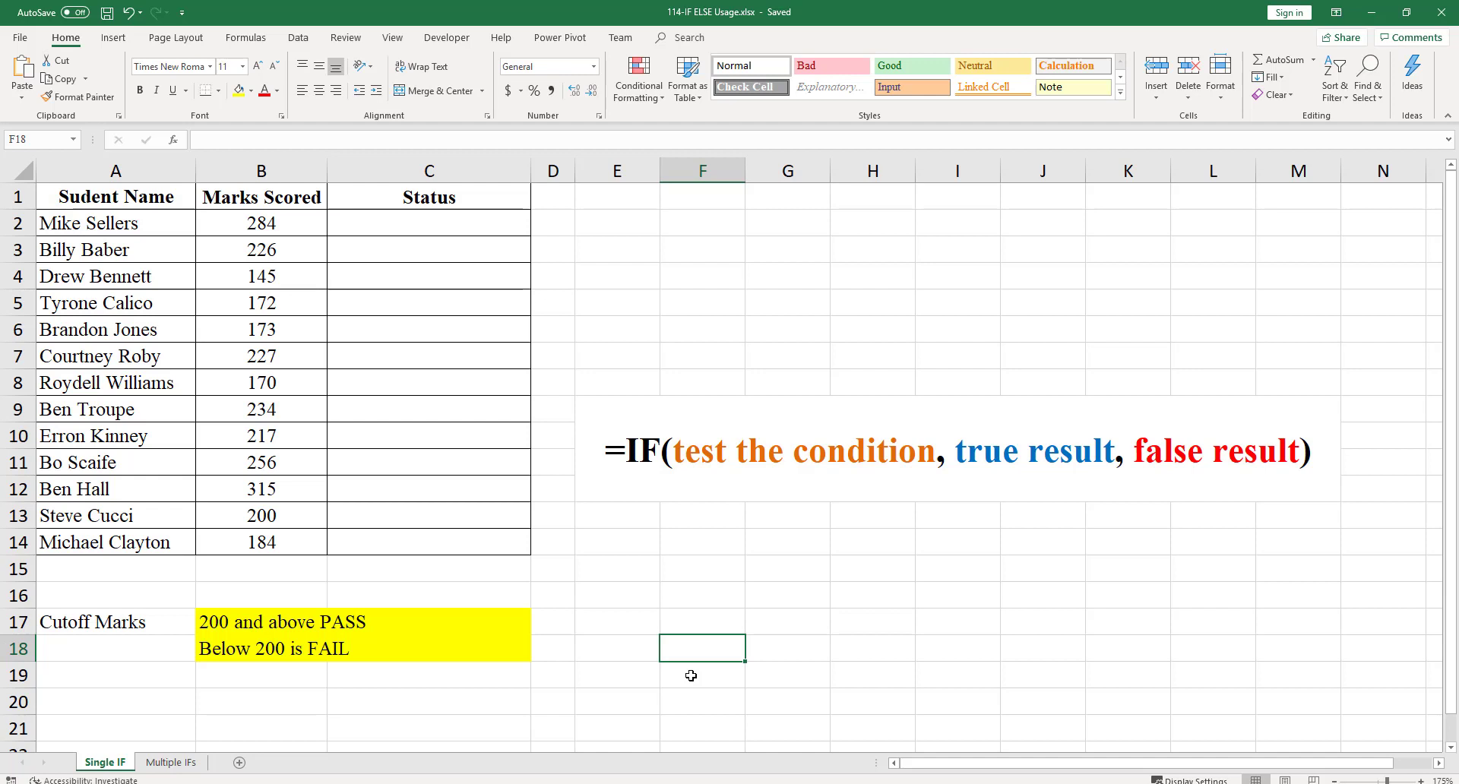
mouse_move(690, 490)
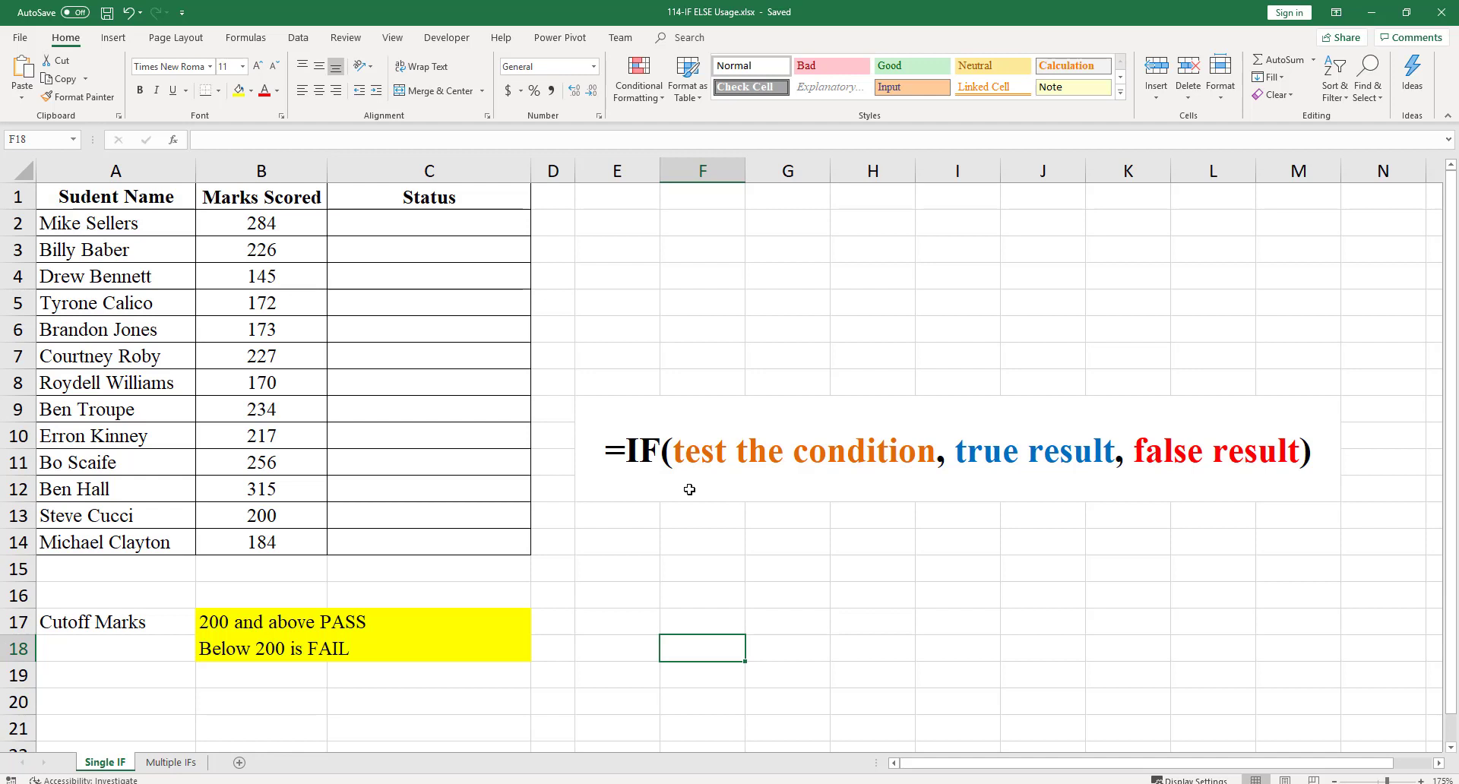
Review the grading notes: below 200 is Fail, 200 and above is Pass, and the IF syntax reminder.
left_click_drag(261, 223, 262, 409)
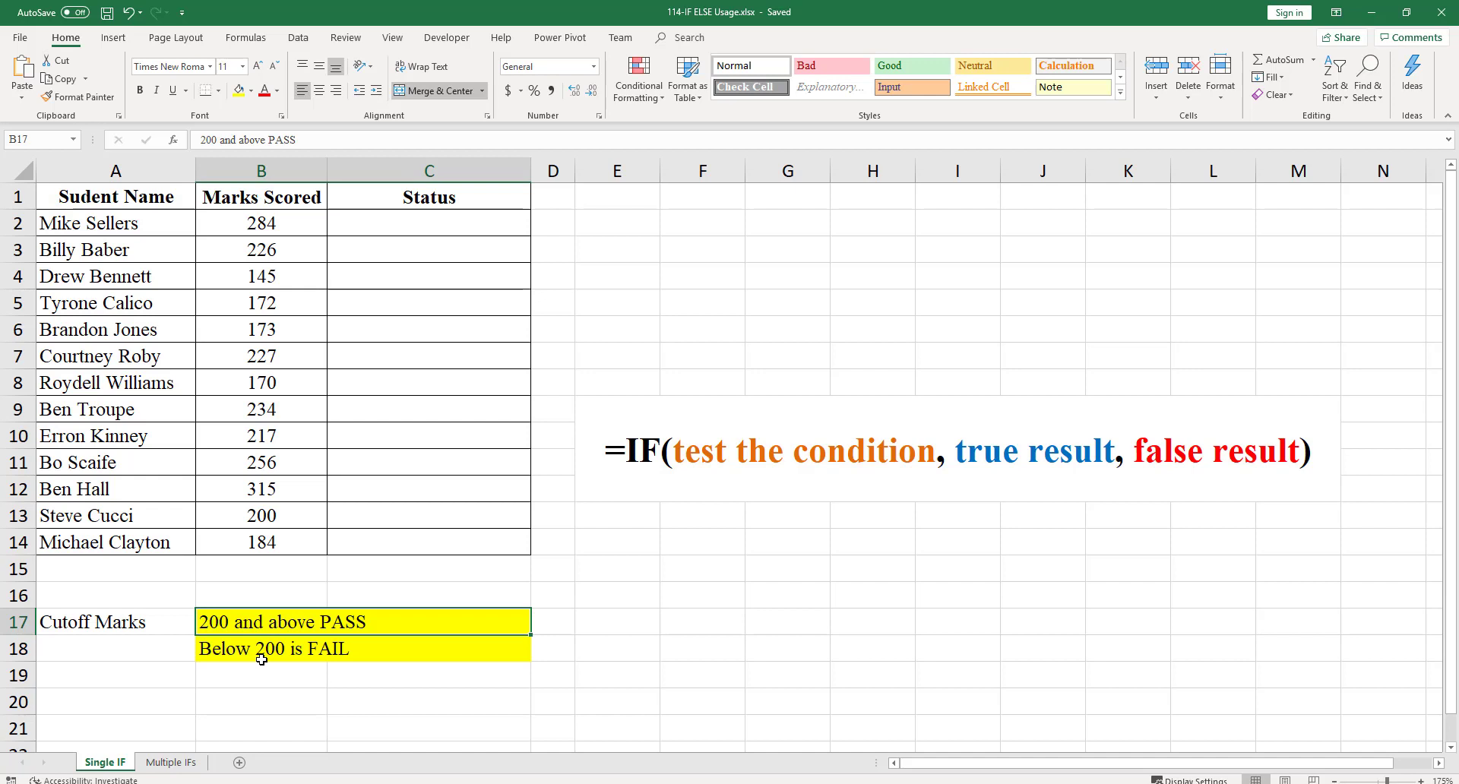
left_click(363, 648)
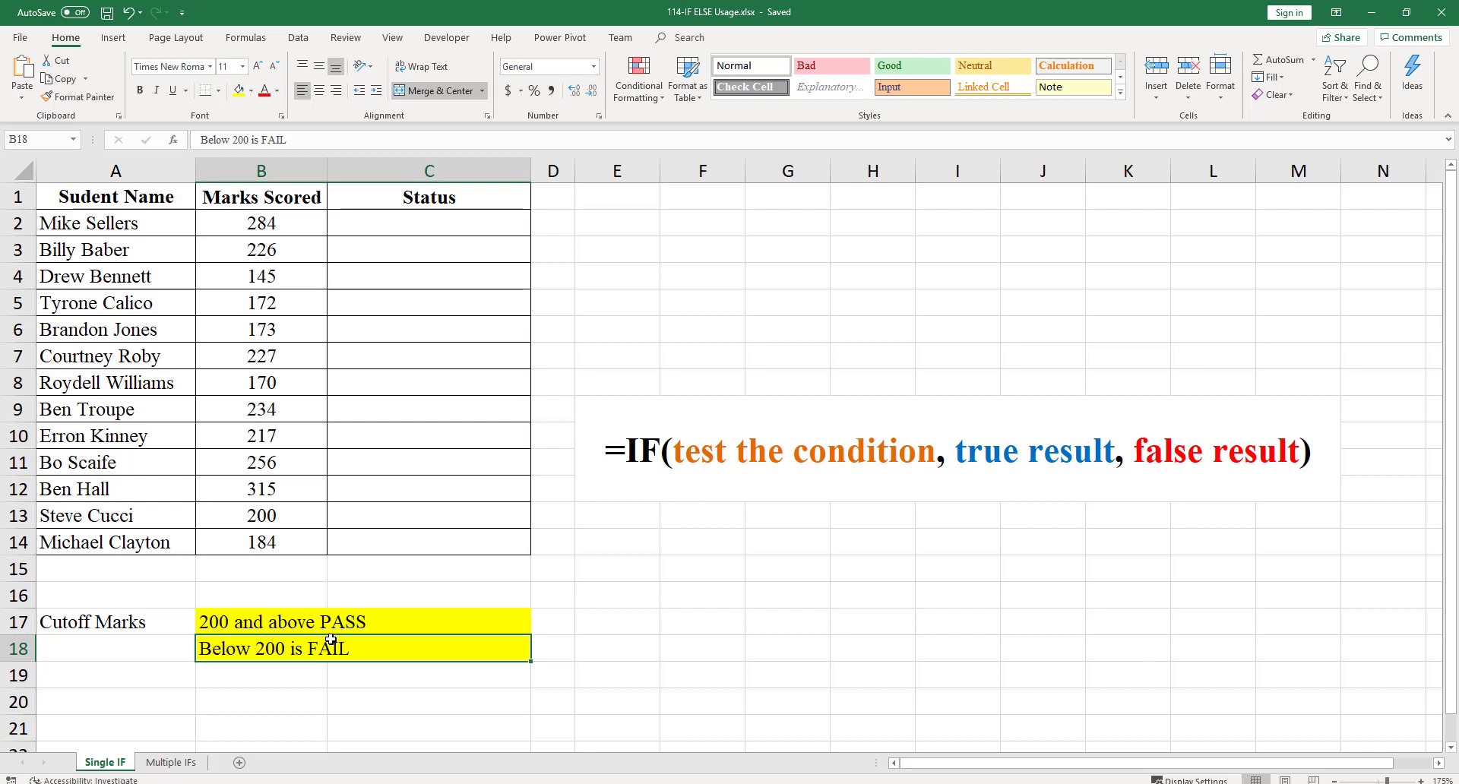
left_click(260, 222)
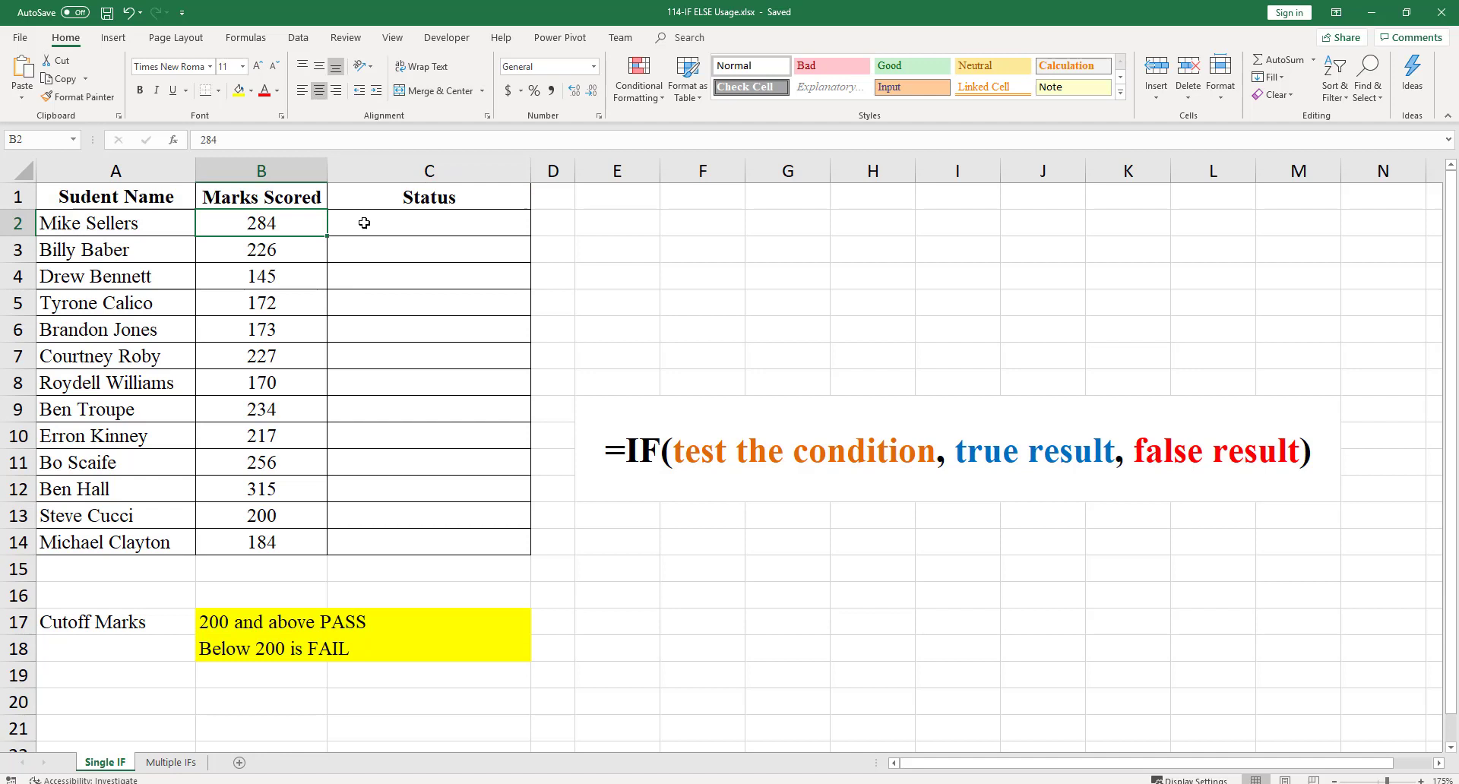
left_click(429, 277)
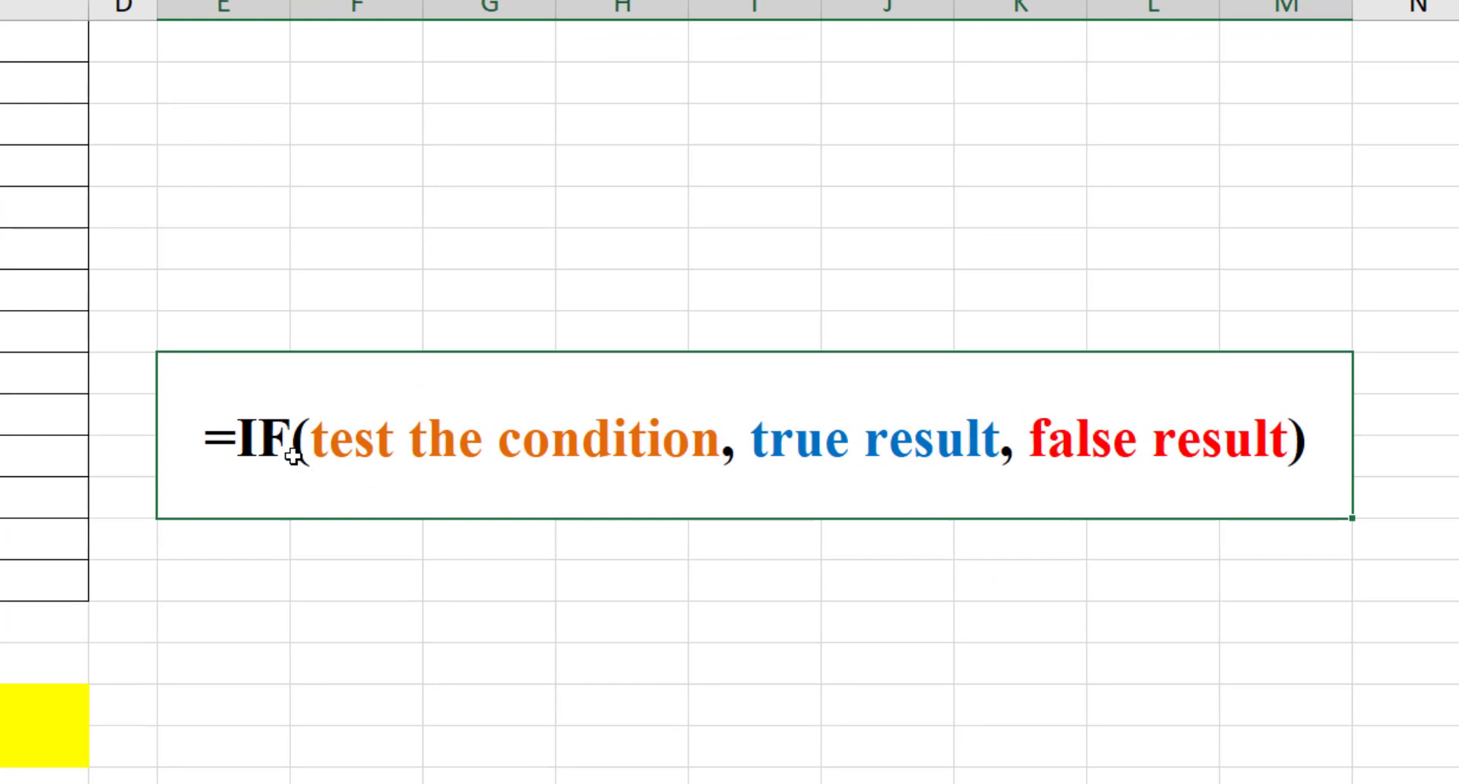
mouse_move(811, 469)
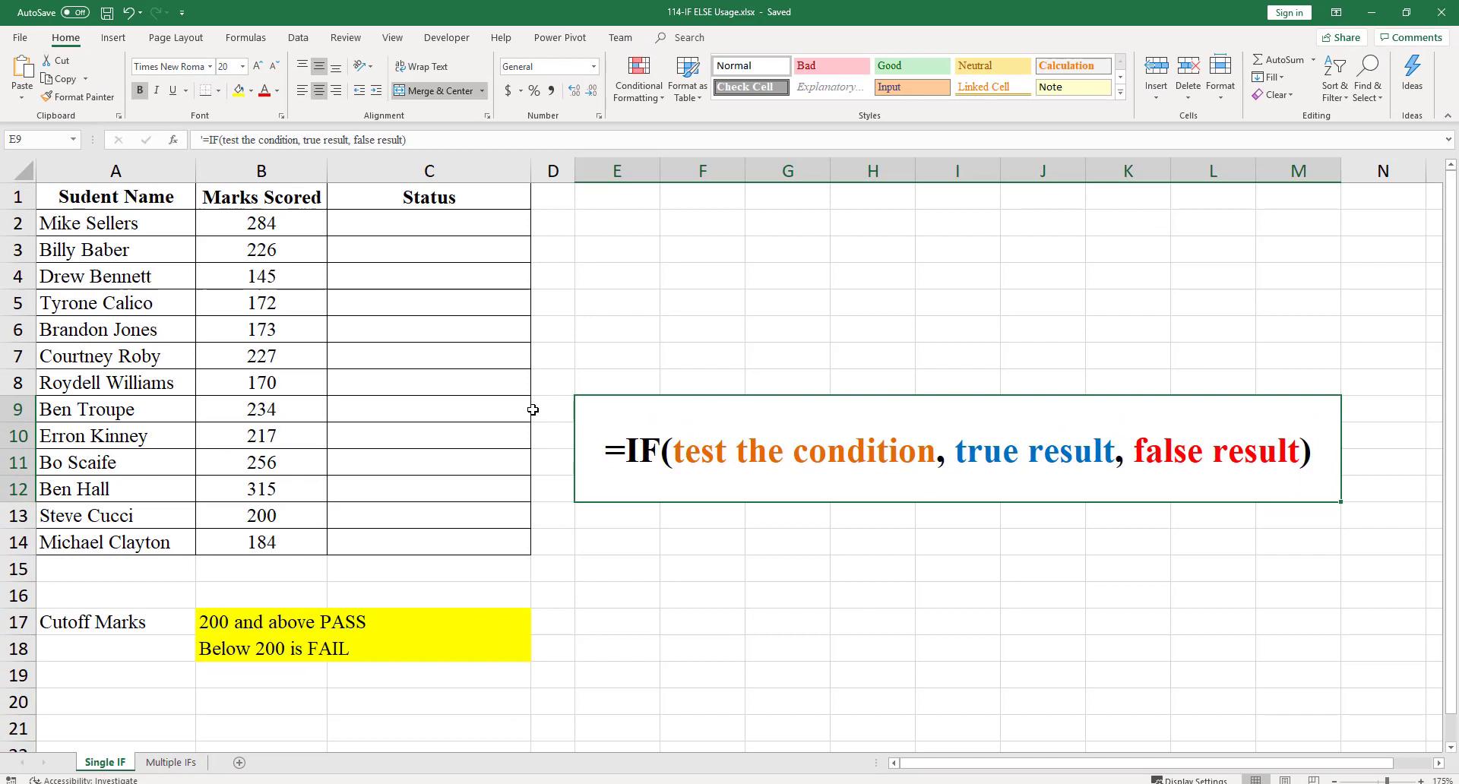
left_click(261, 170)
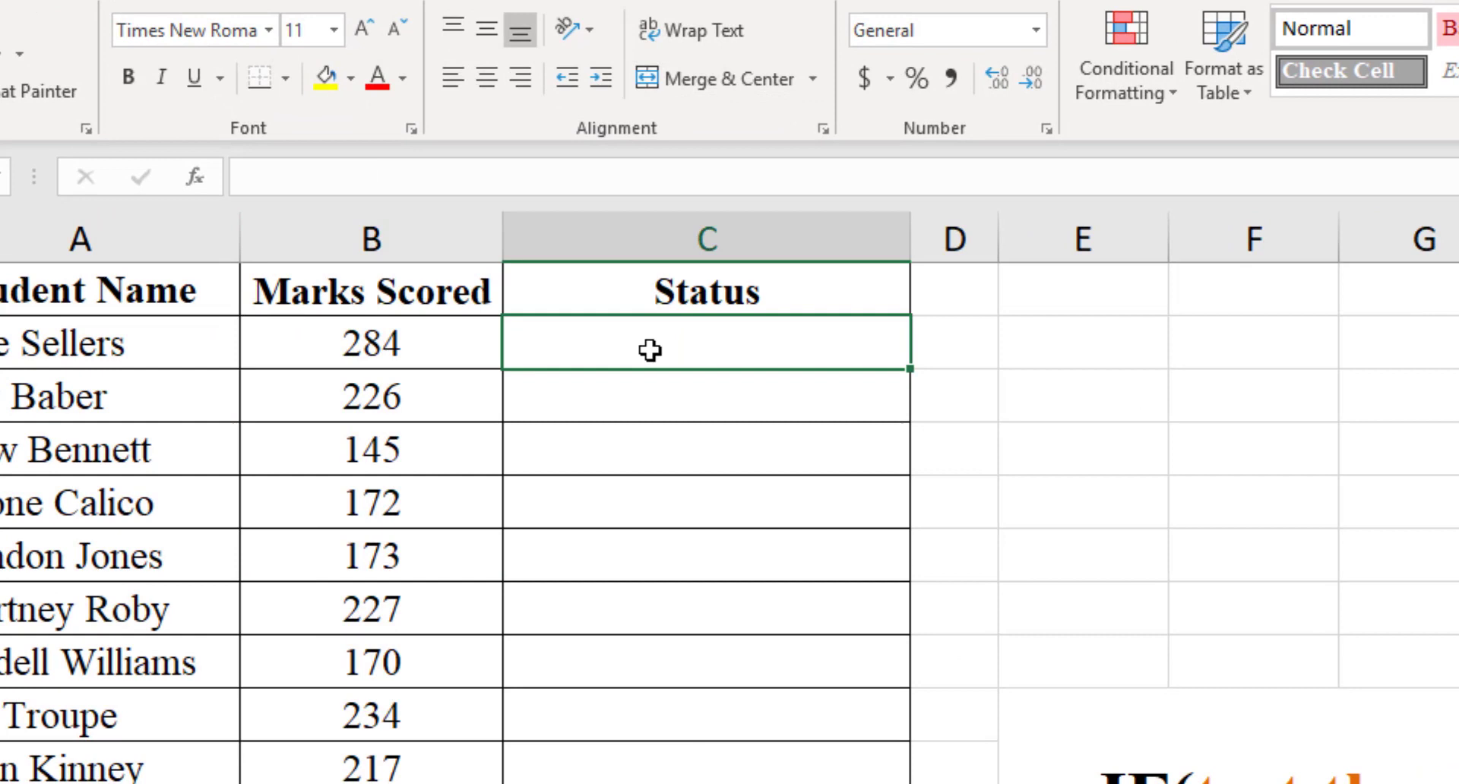
Enter =IF(B2<200,"Fail","Pass") as the first student's Status, showing Pass.
type("=if(")
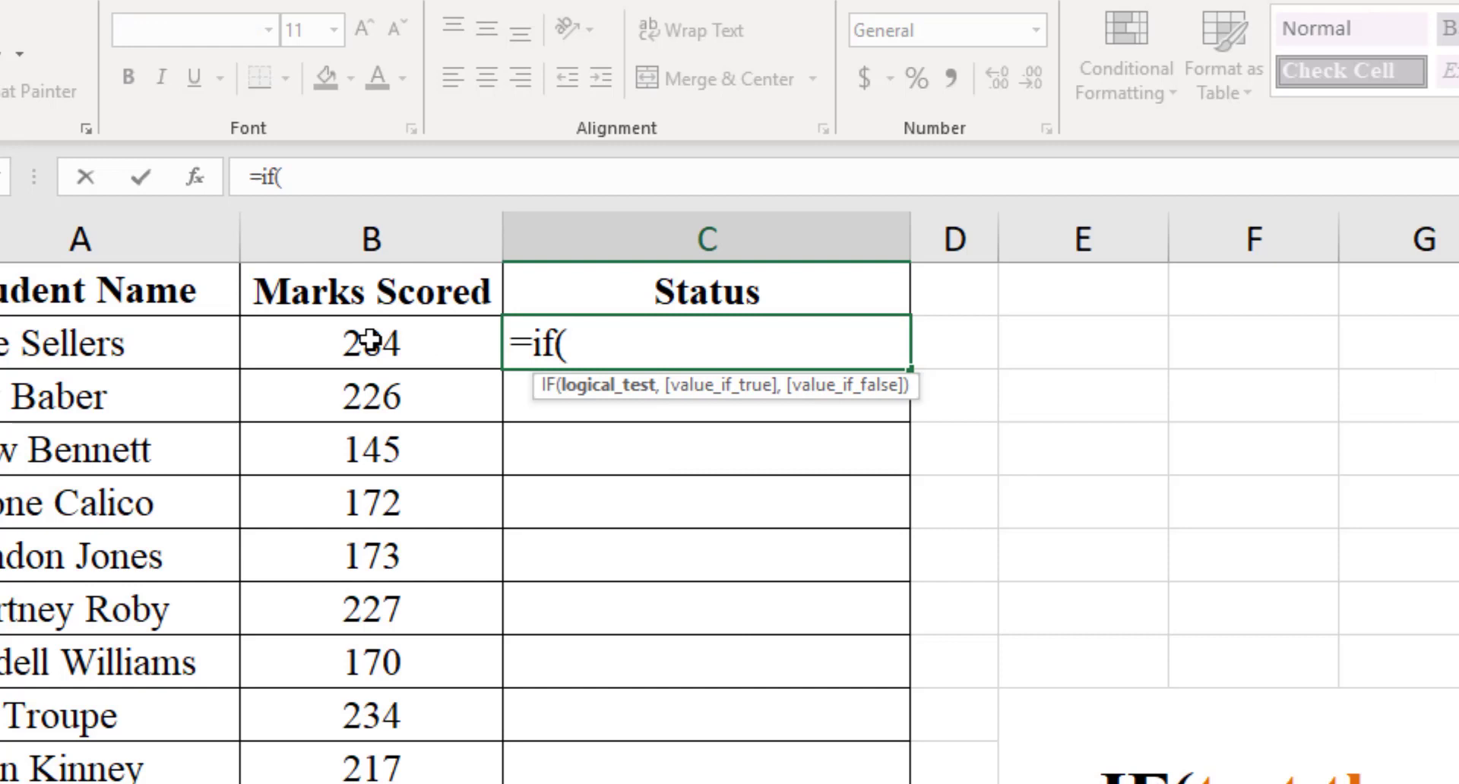
type("B2<200,\"Fai")
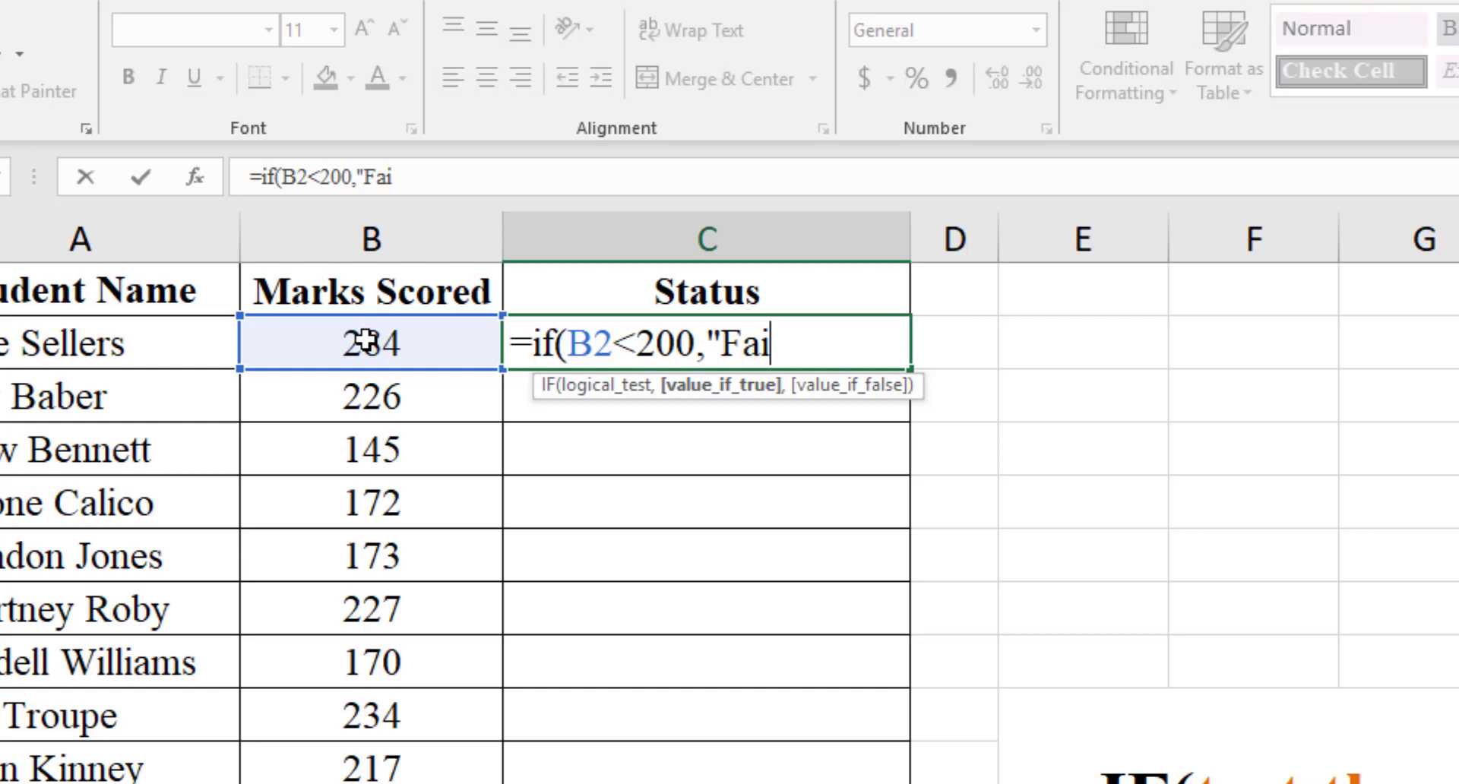
type("l\",\"Pa")
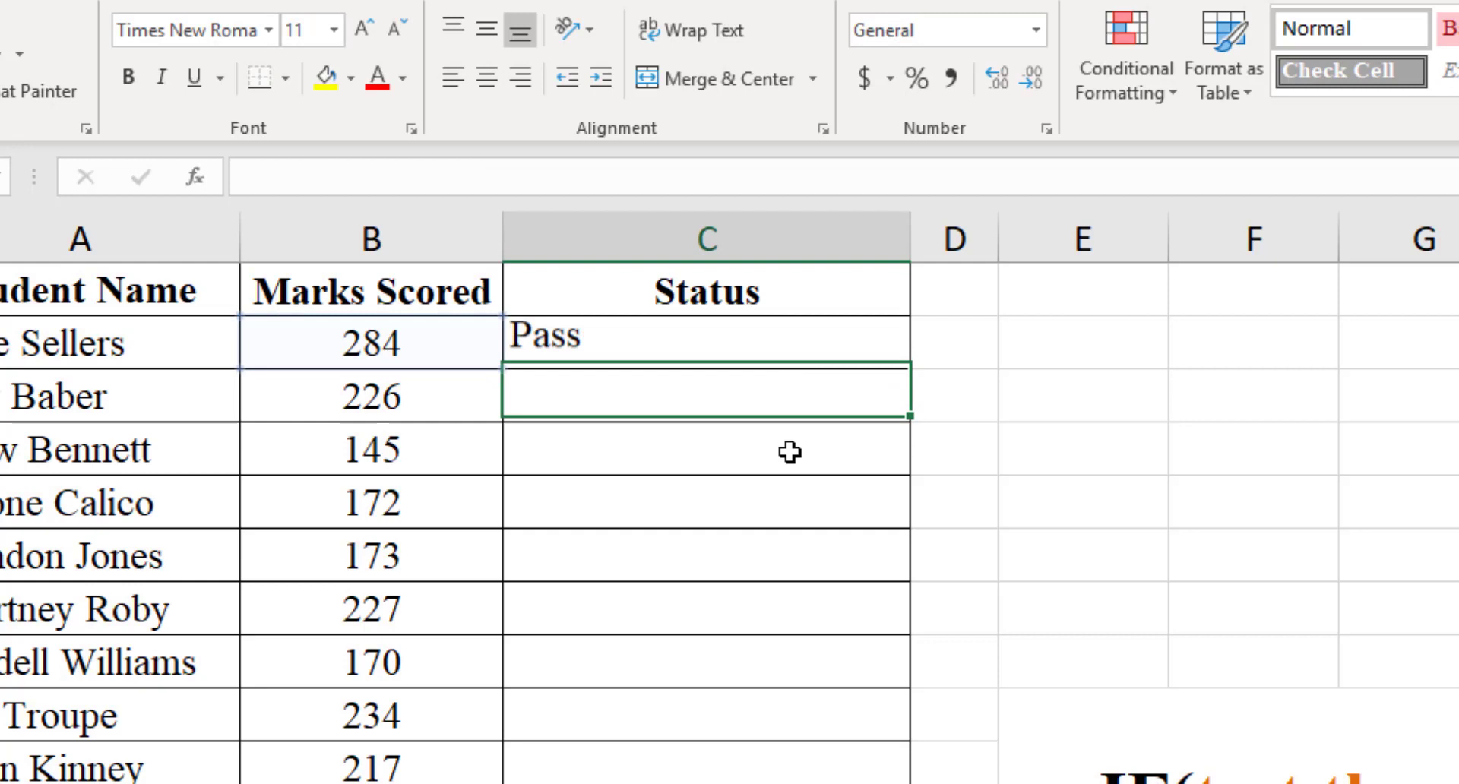
left_click(704, 343)
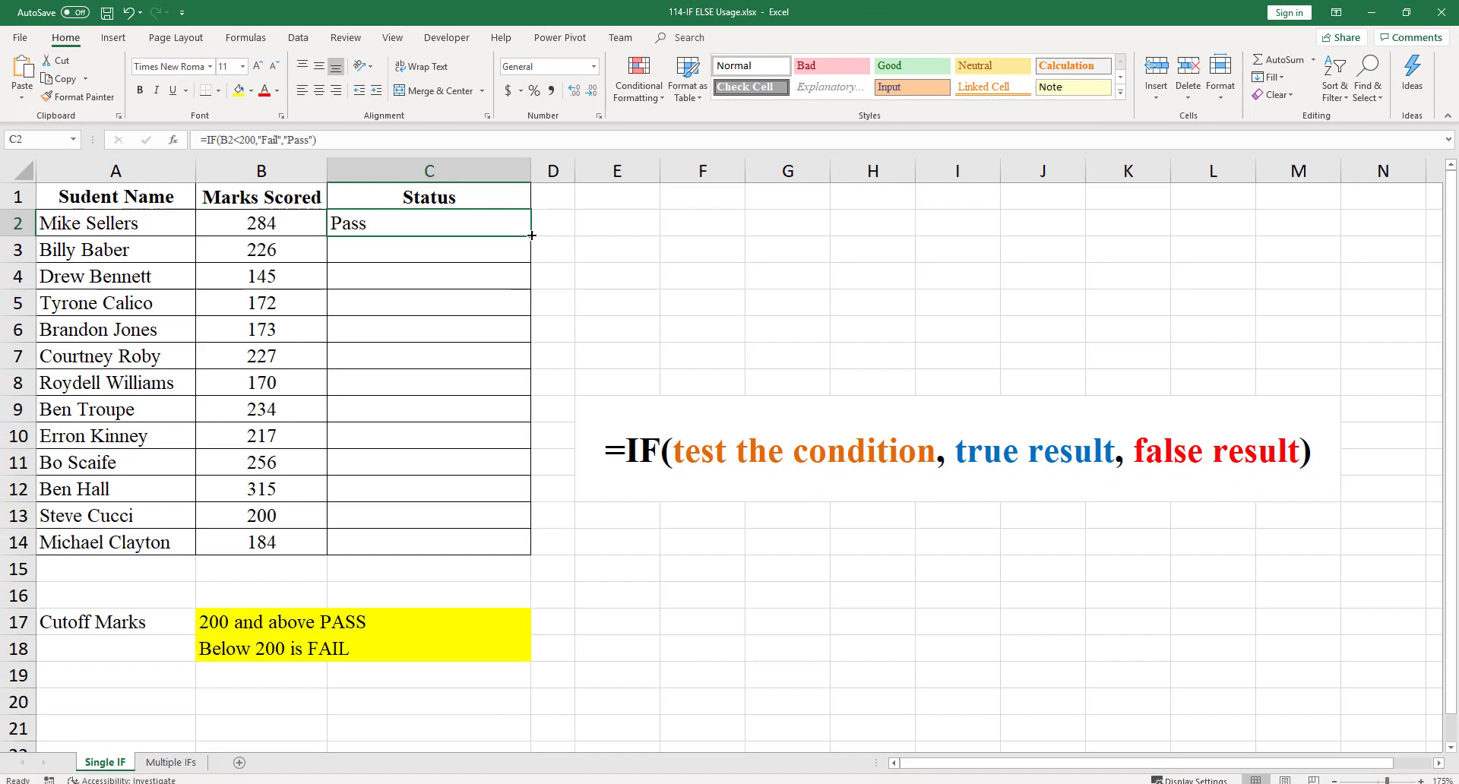
left_click_drag(532, 235, 532, 554)
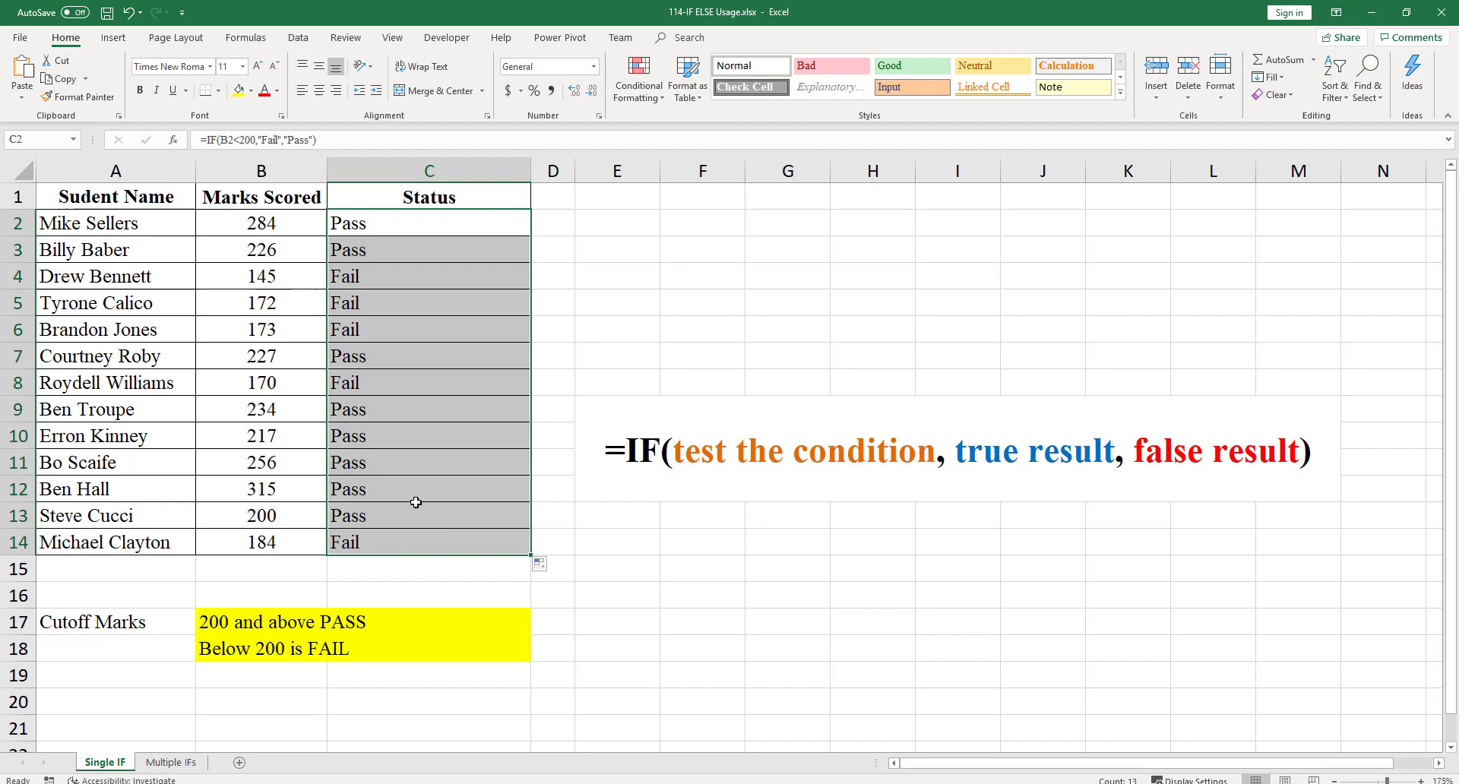
left_click(171, 761)
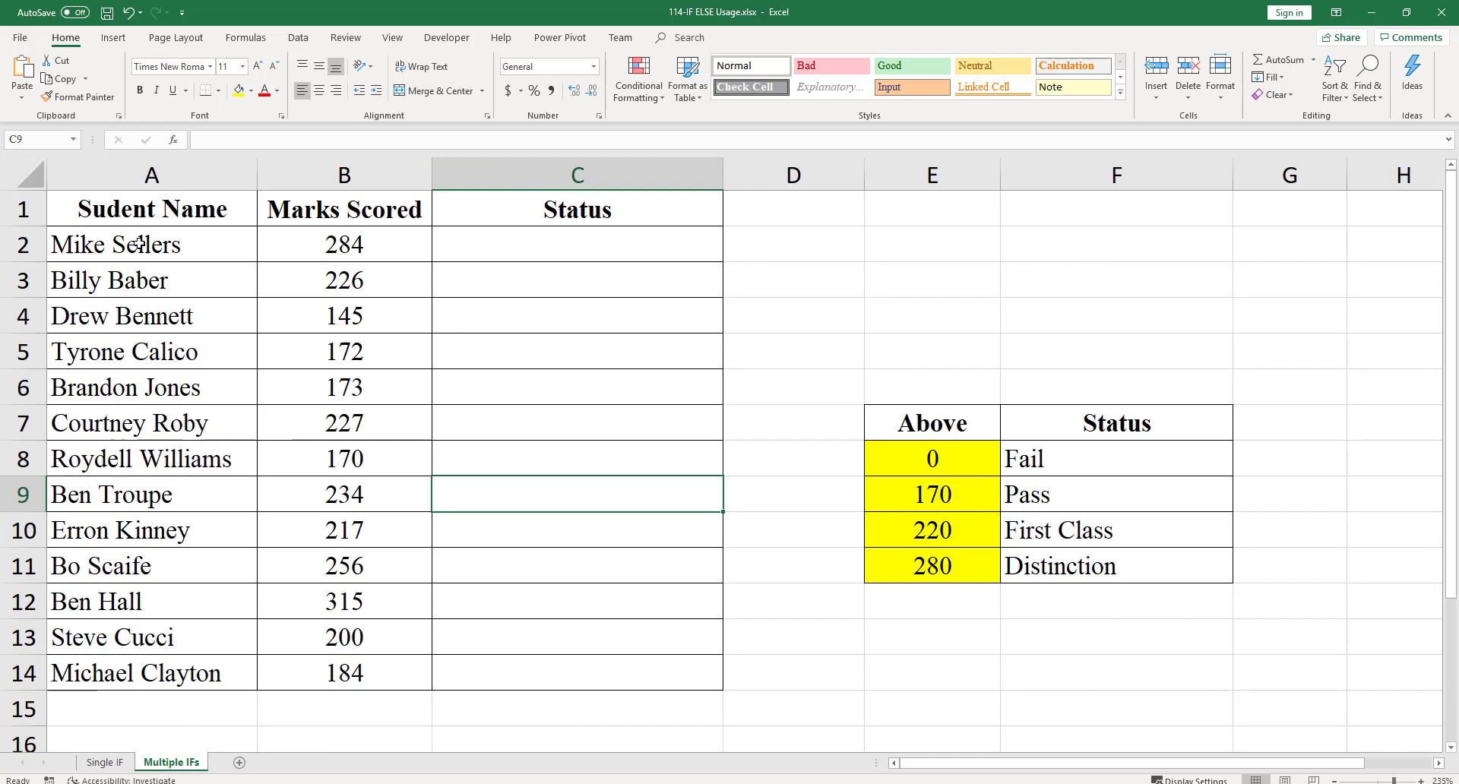
left_click_drag(932, 423, 1116, 566)
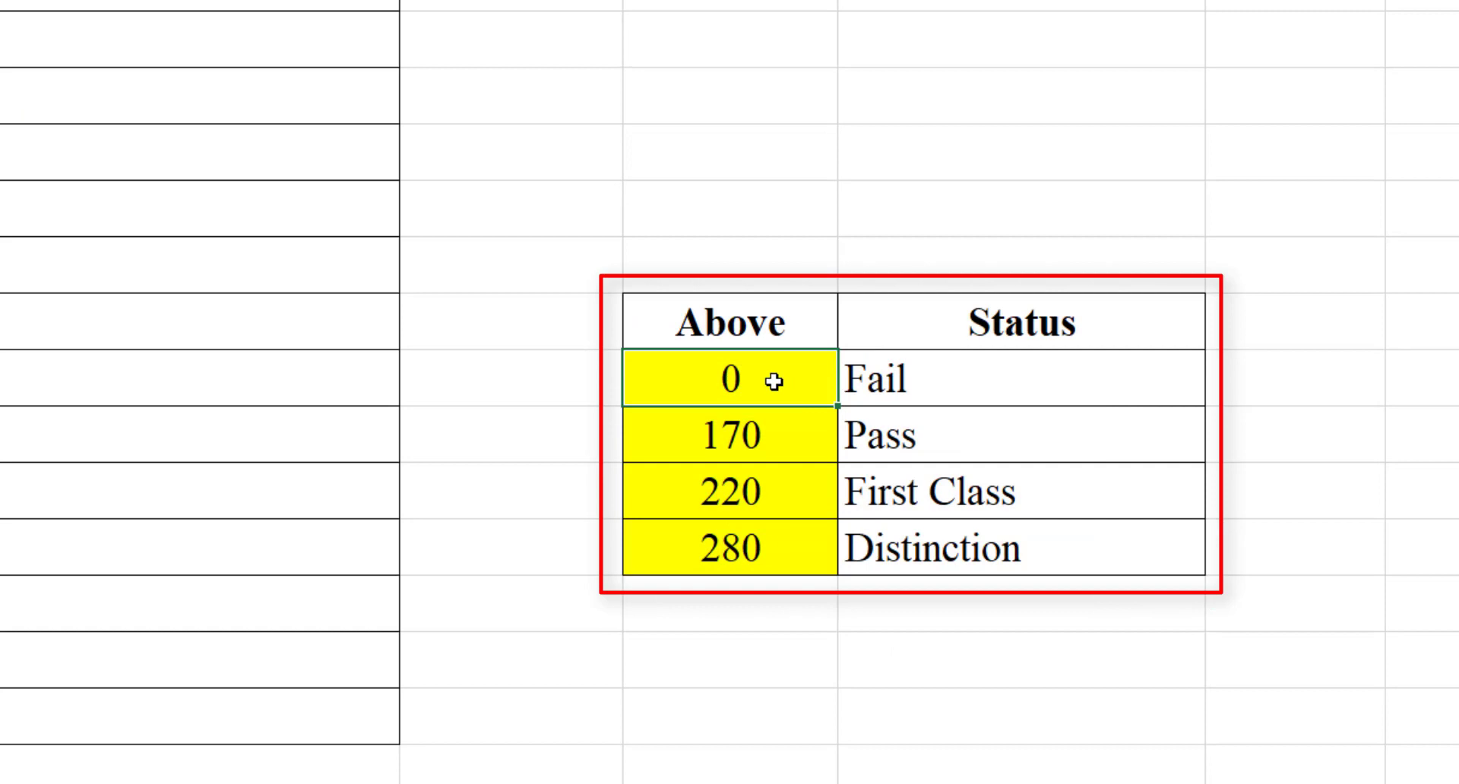
left_click(930, 548)
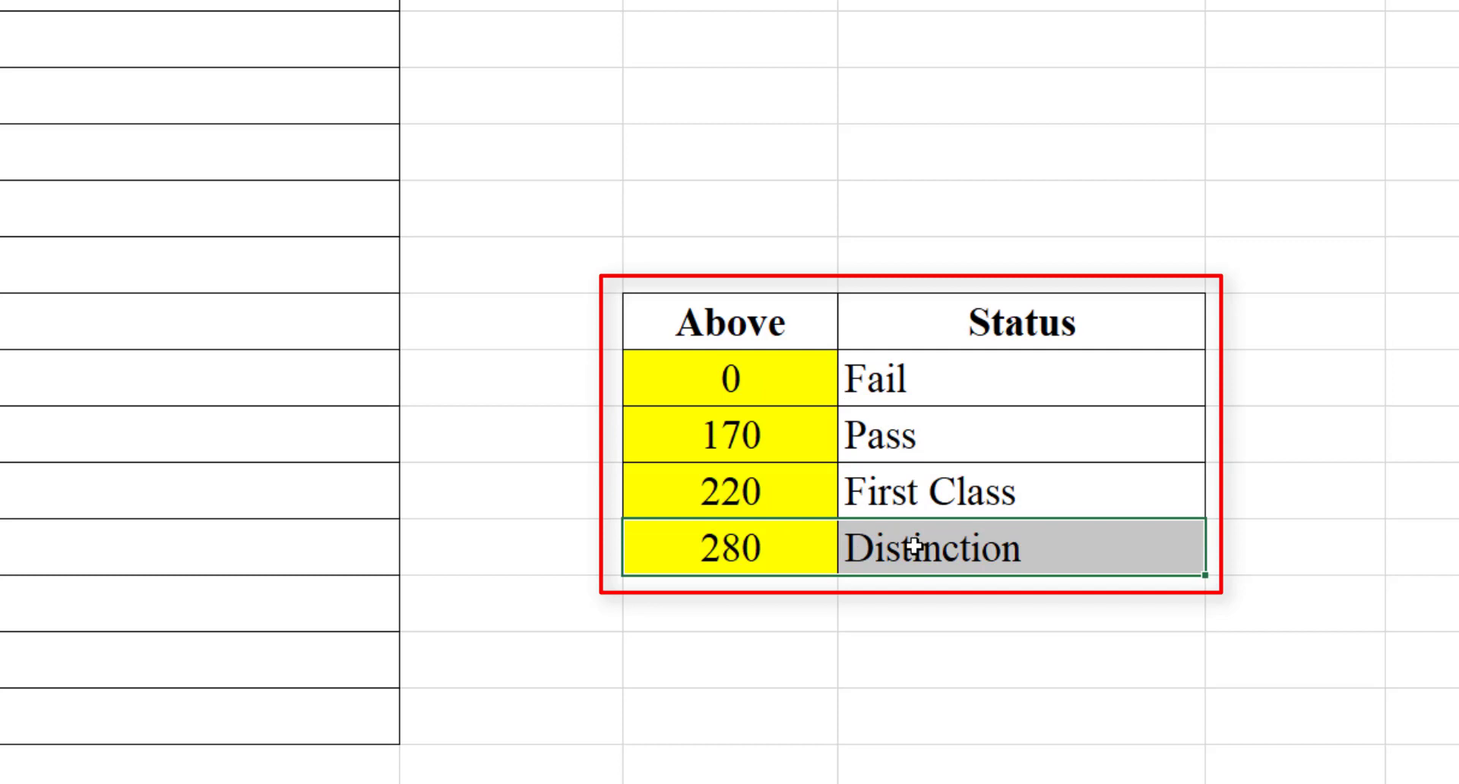
mouse_move(740, 437)
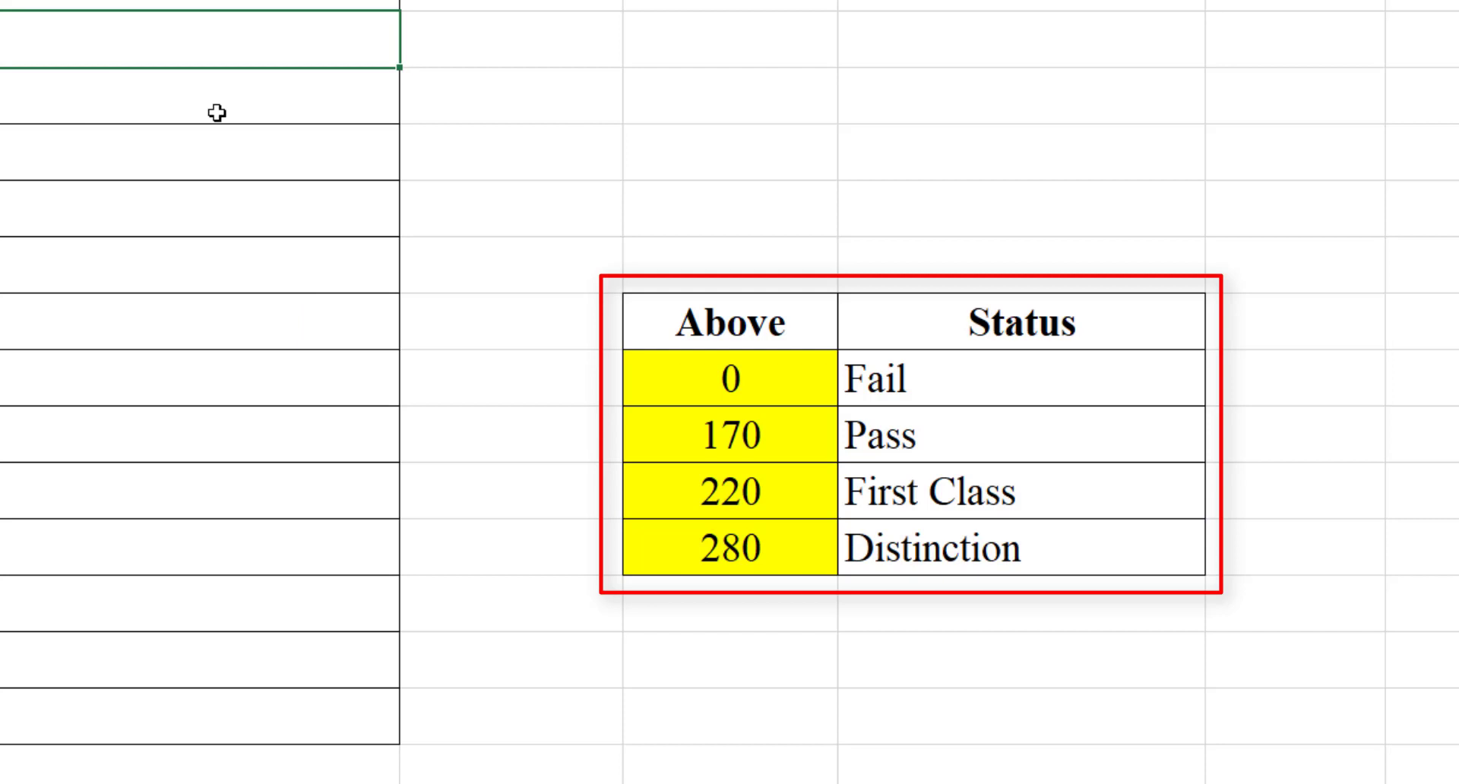
left_click(943, 493)
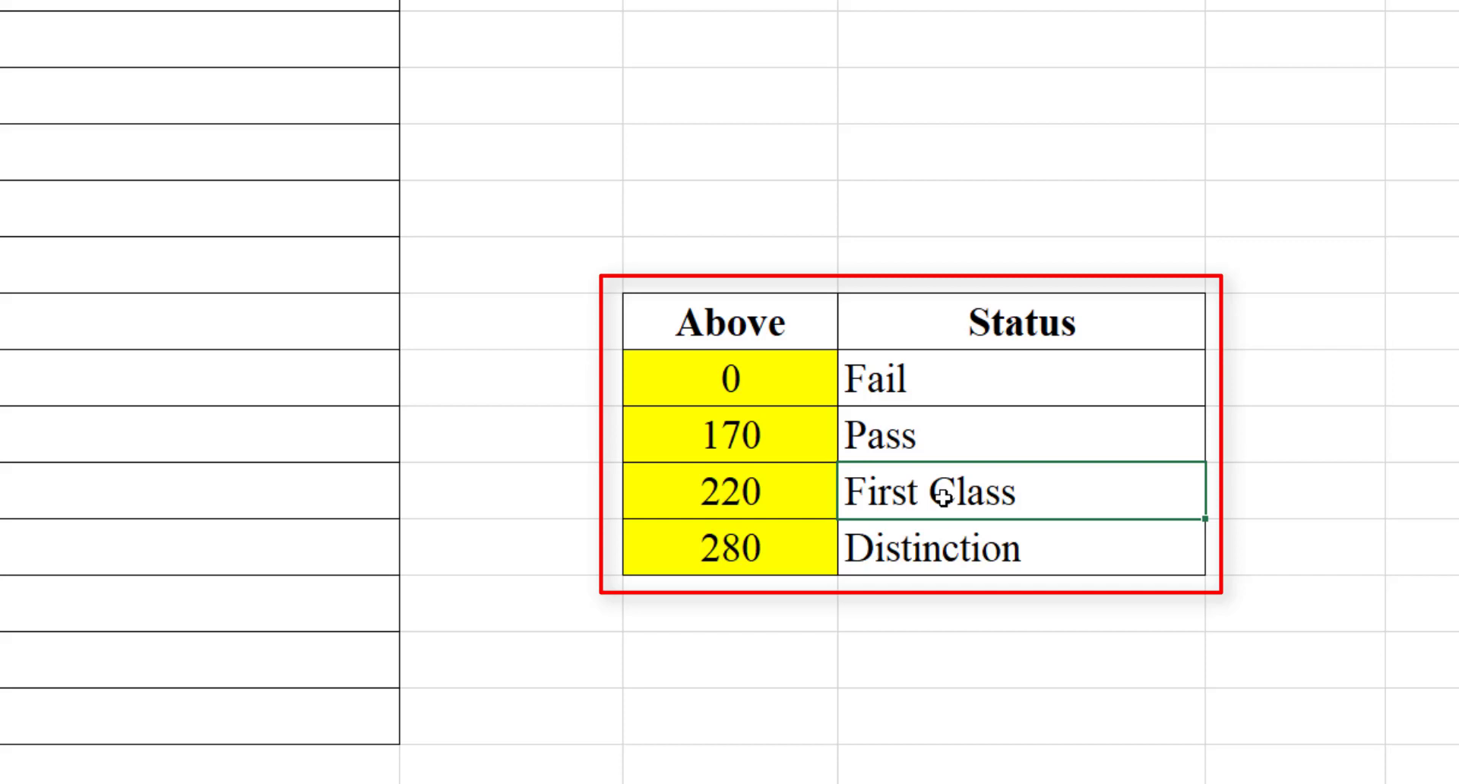
mouse_move(942, 570)
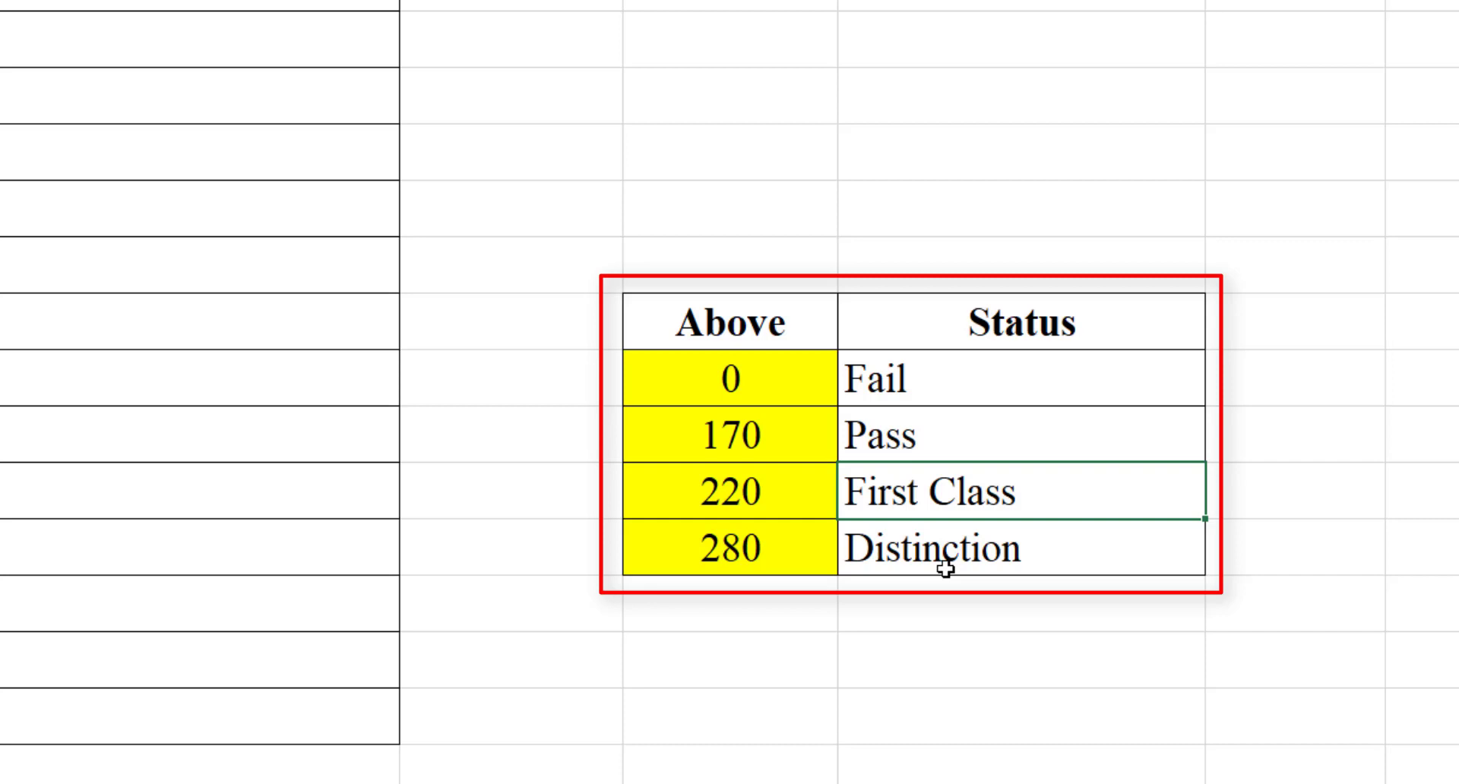
mouse_move(110, 50)
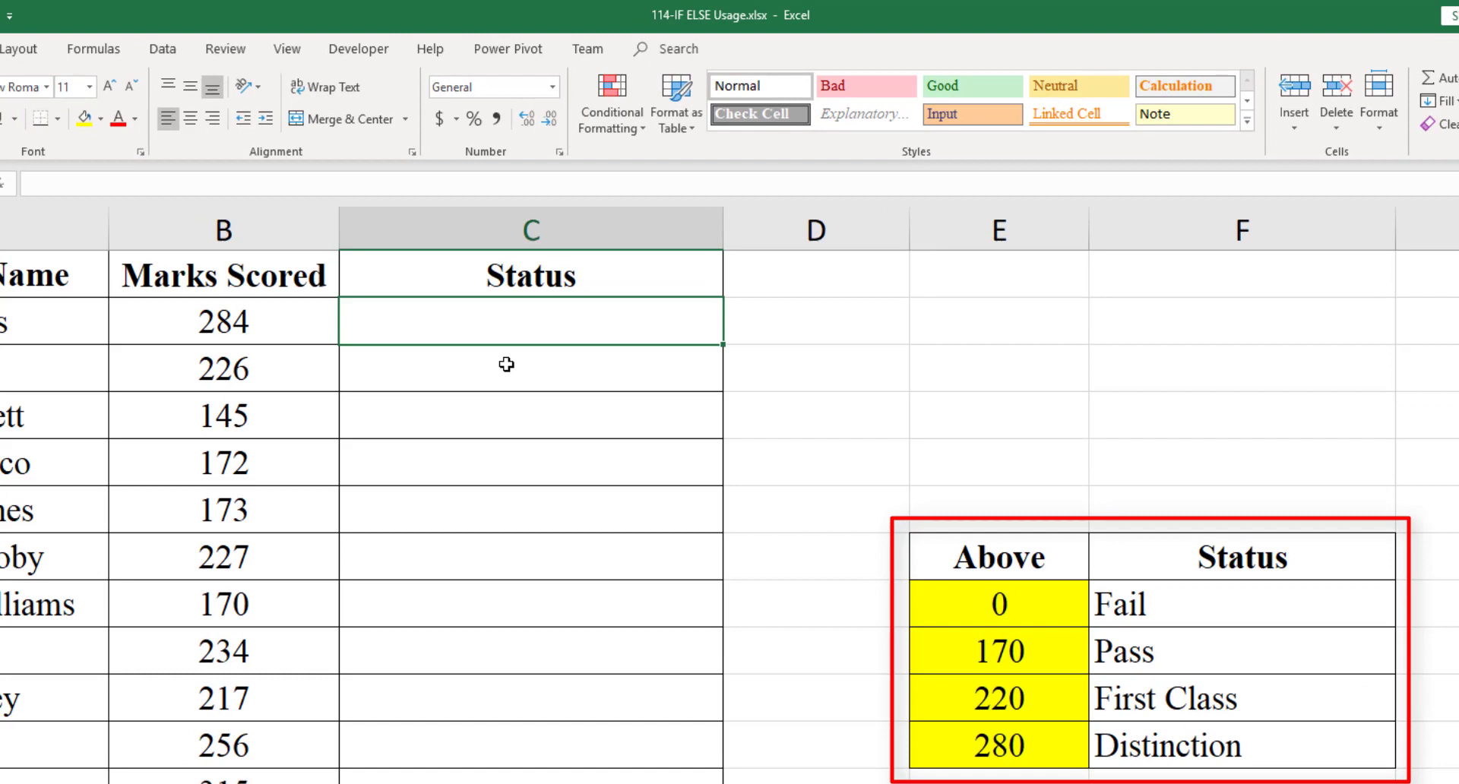
Enter =IF(B2<170,"Fail",IF(B2<220,"Pass",IF(B2<280,"First Class","Distinction"))) in the first Status cell.
type("=if(B2<17")
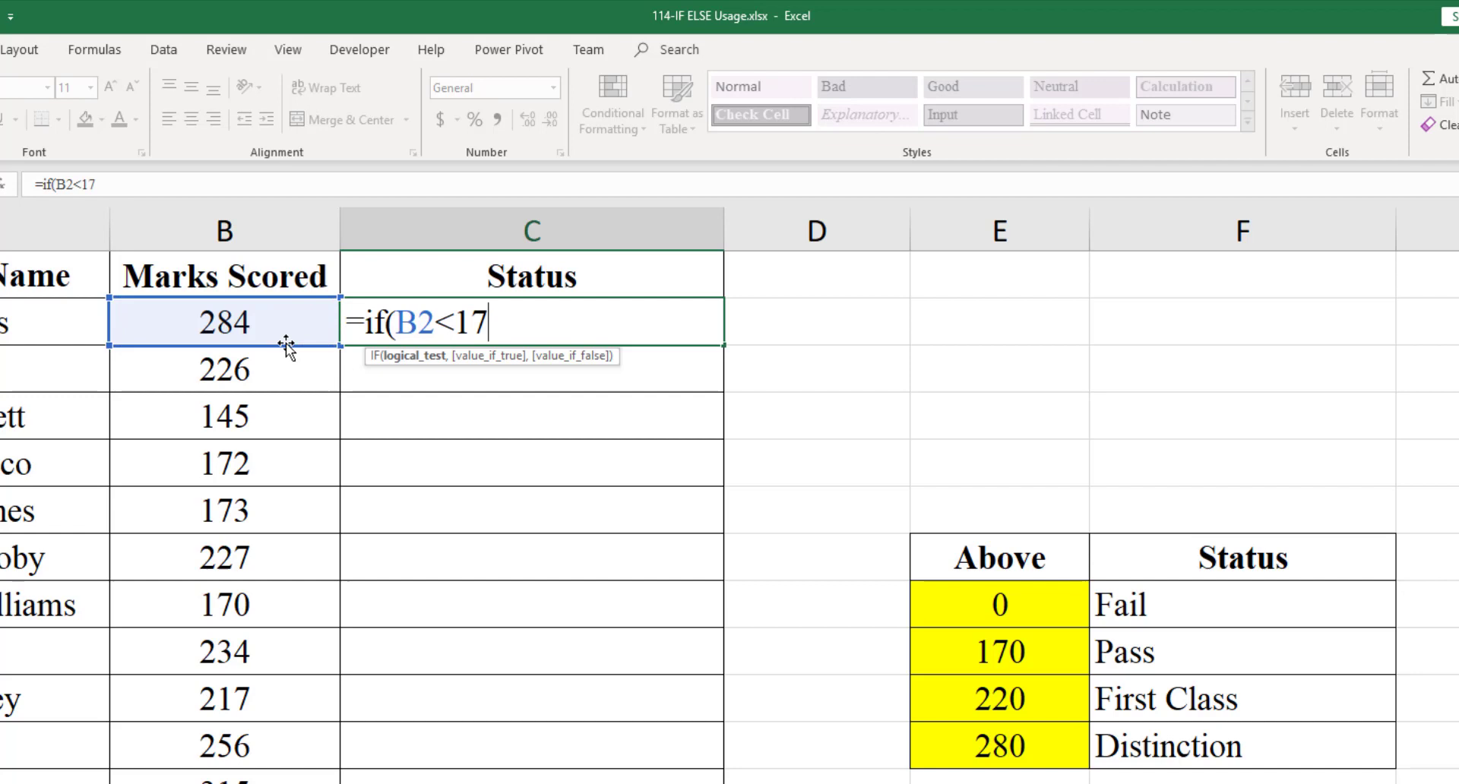
type("0,\"Fail\",if(B2")
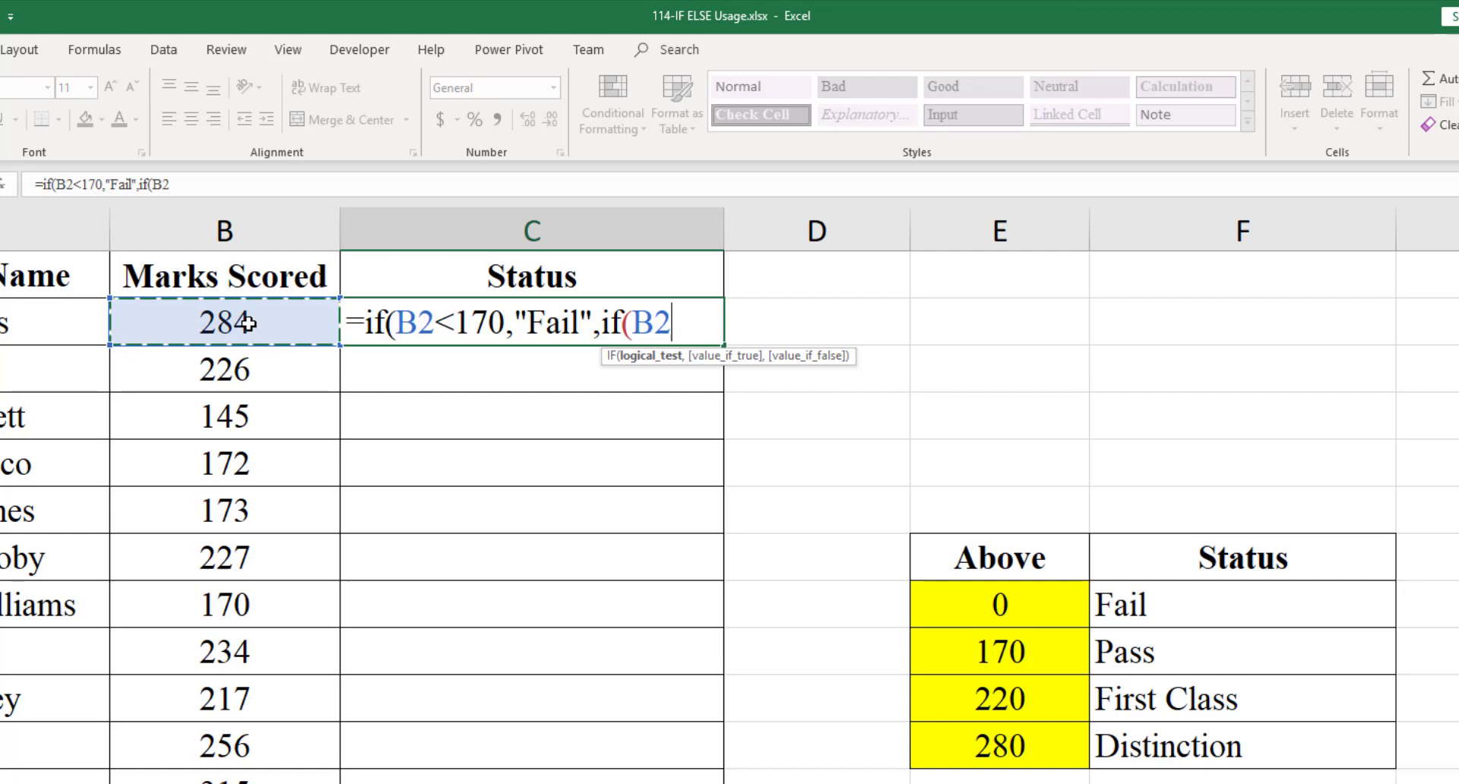
type("<220,\"")
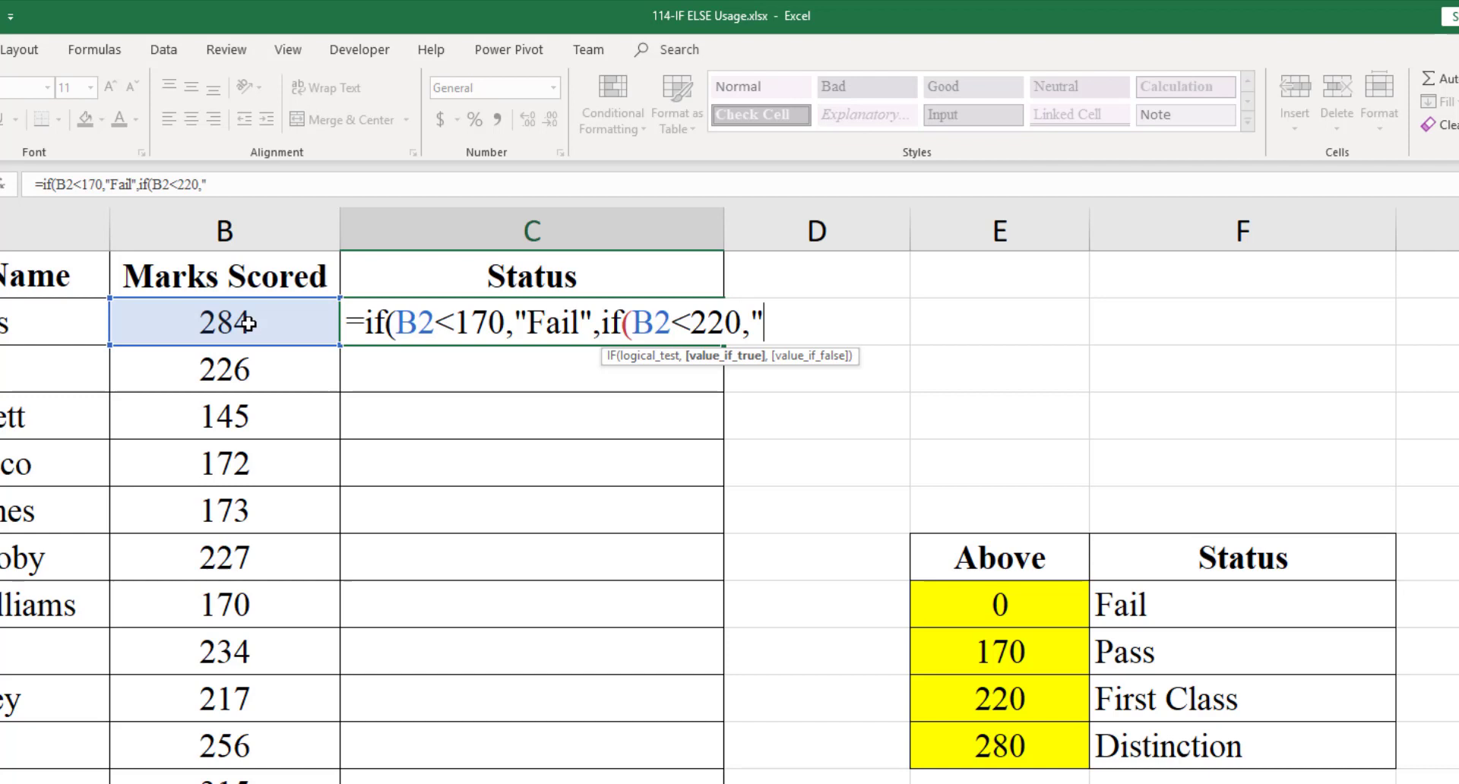
type("Pass\",")
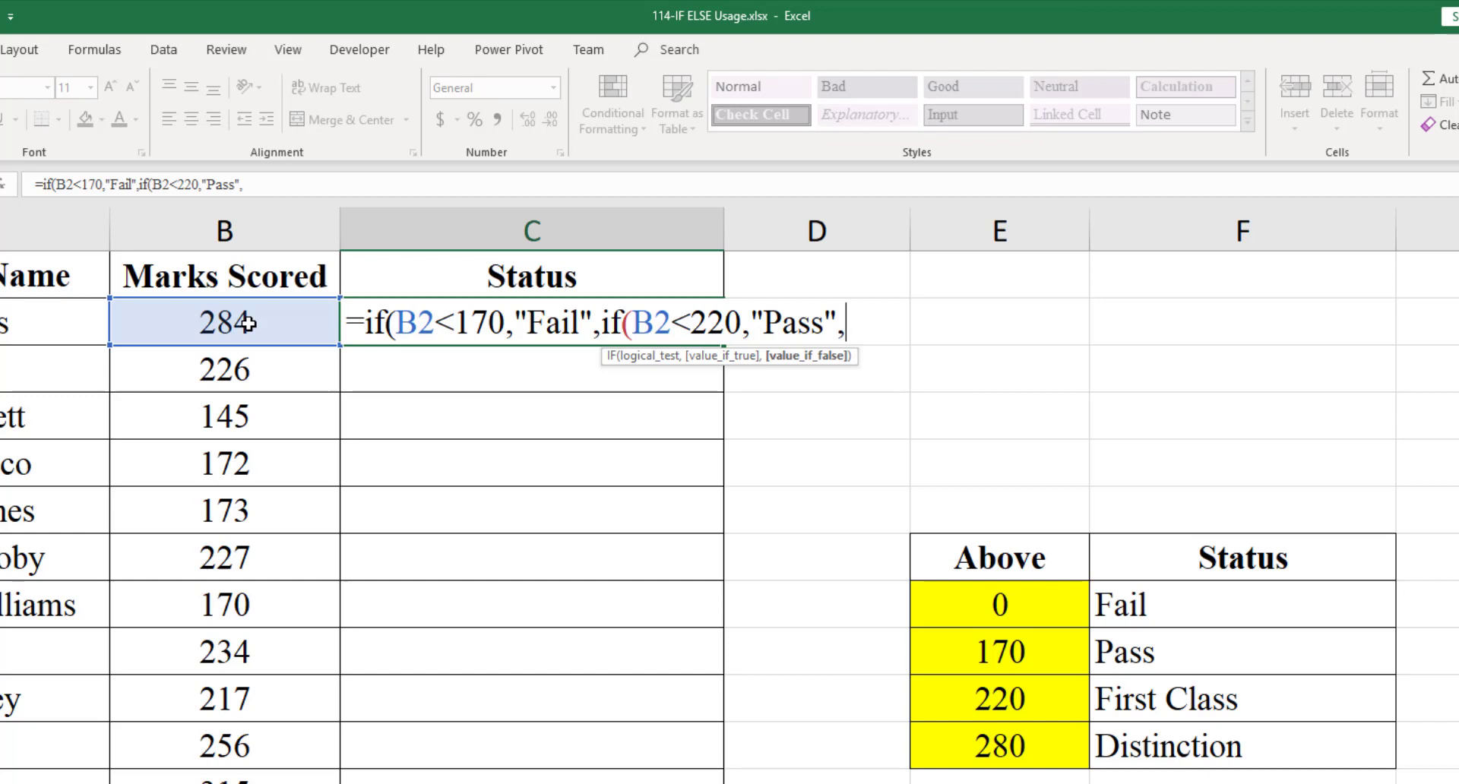
type("if(B2<2")
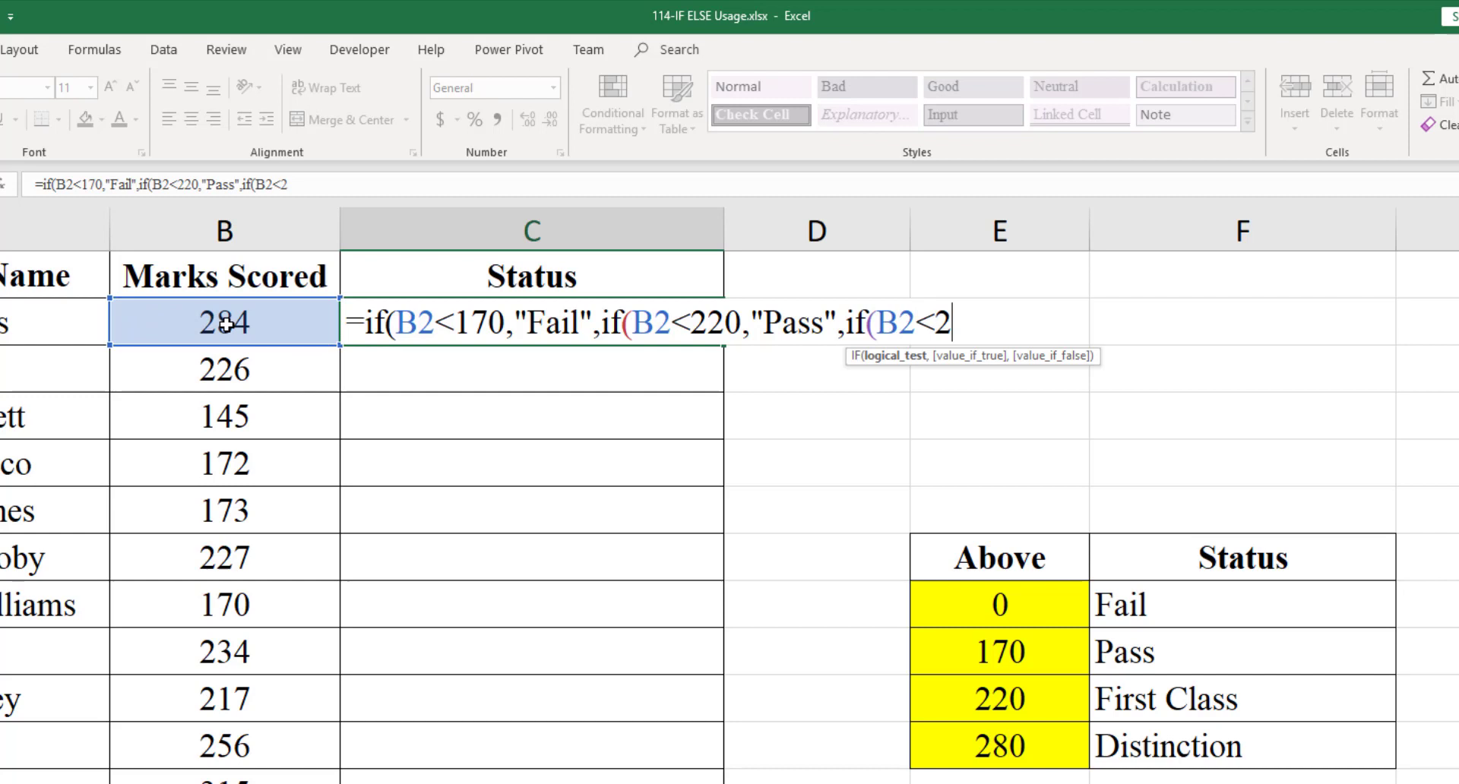
type("80,\"First")
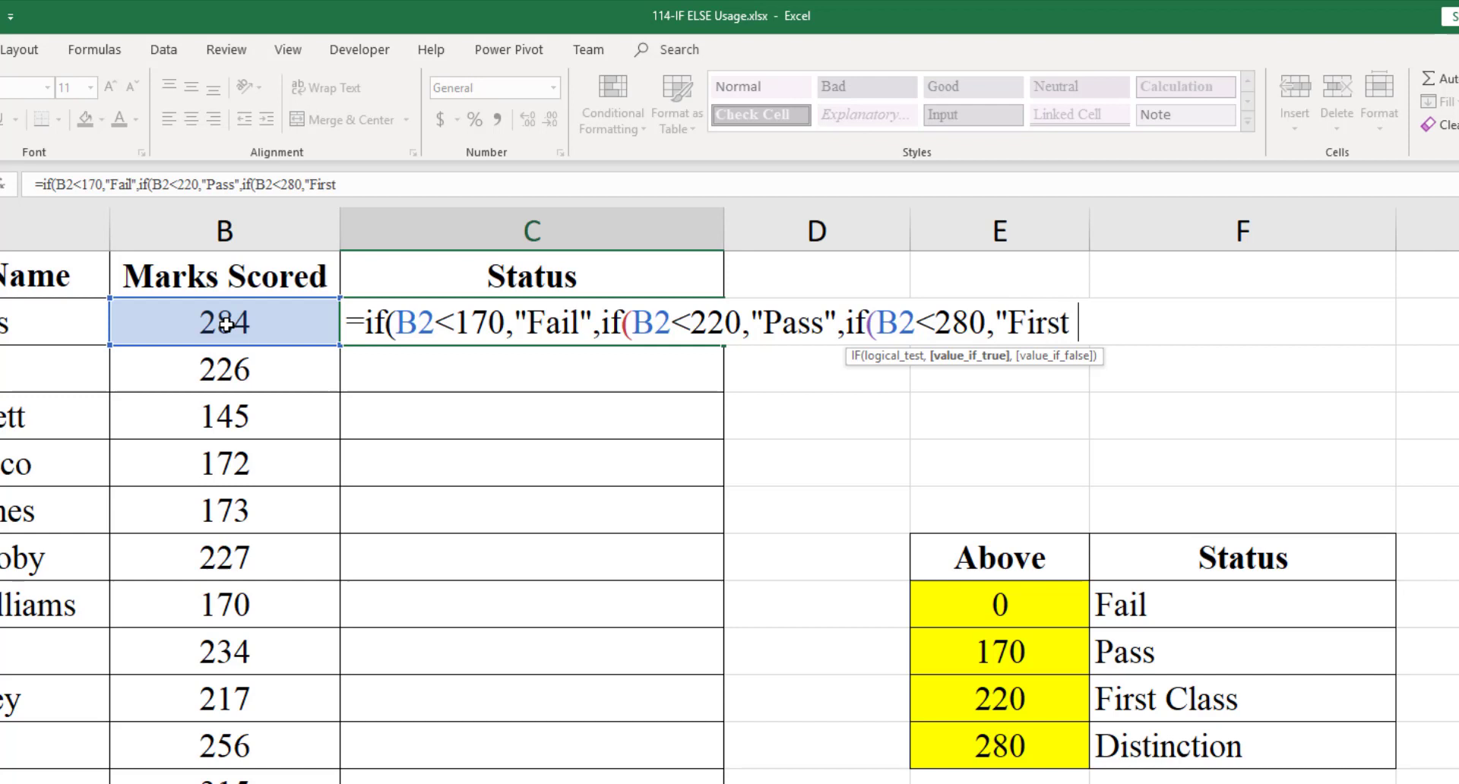
type("Class\",")
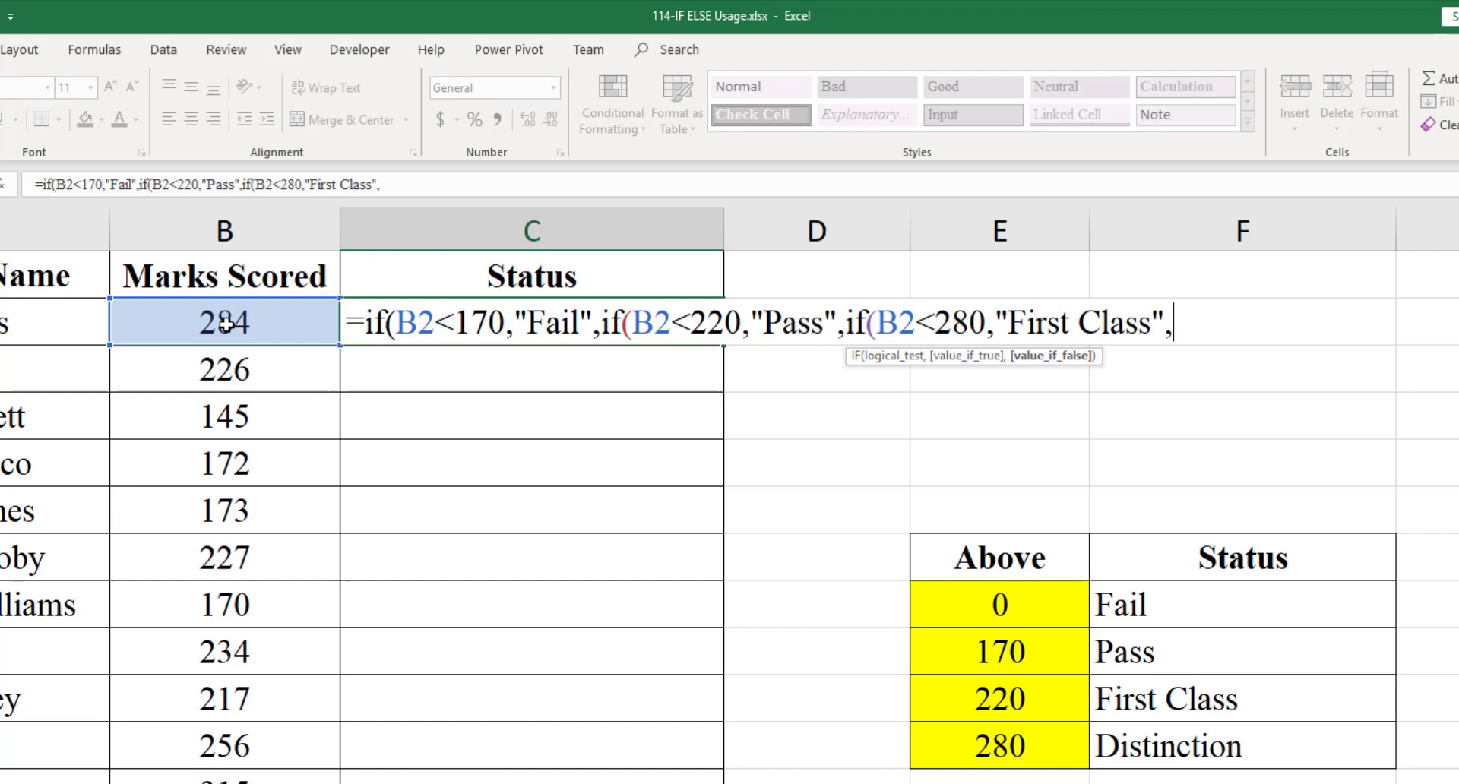
type("\"Distinction")
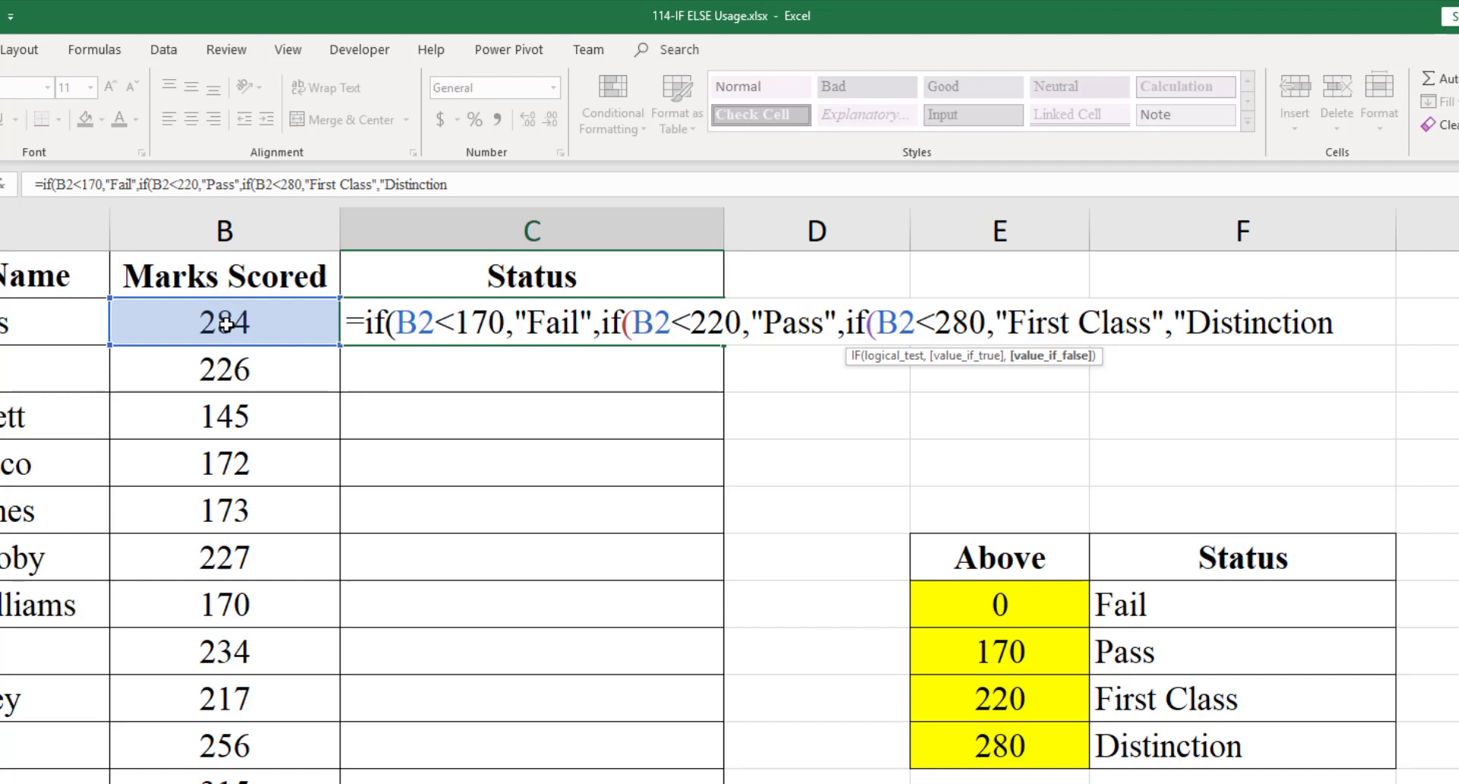
type("\"")
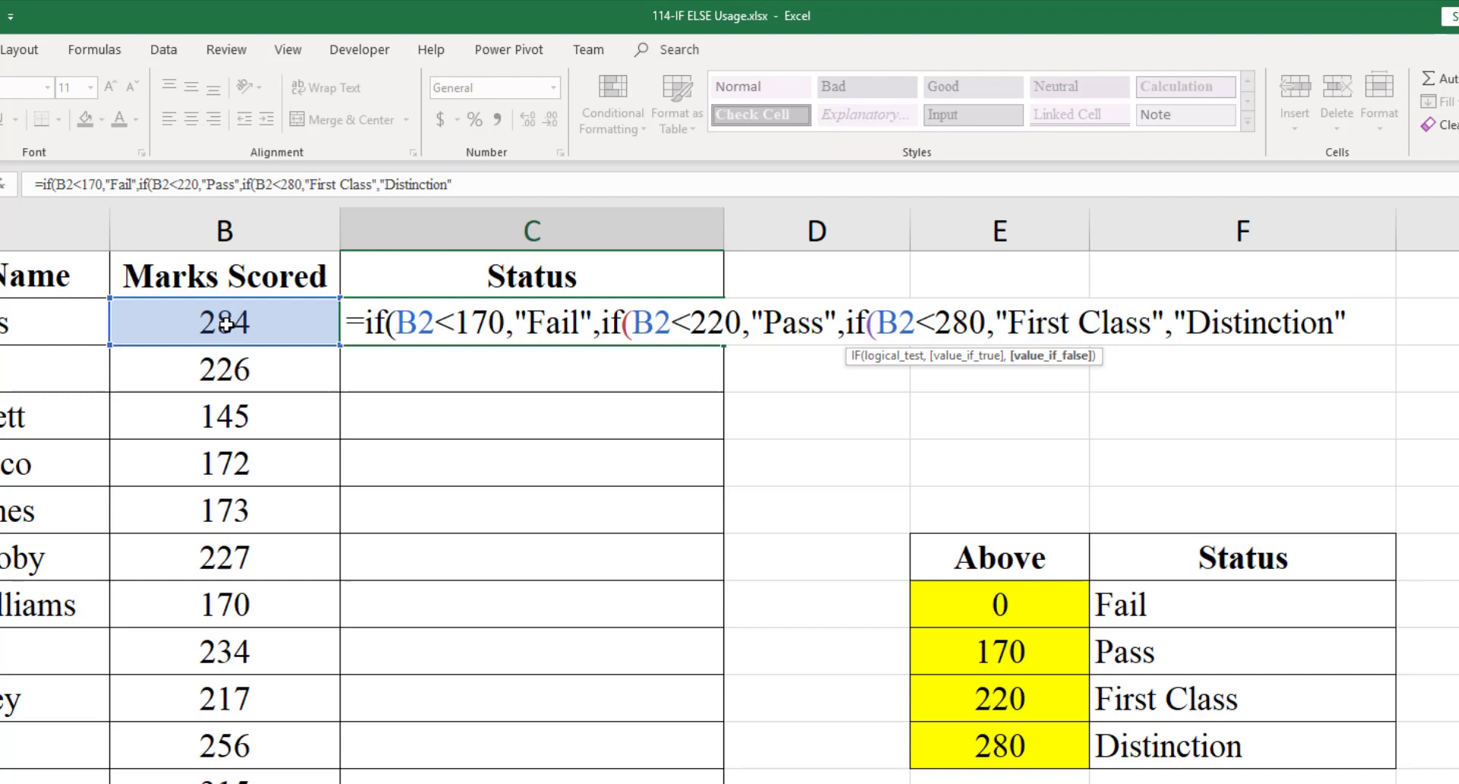
type(")))")
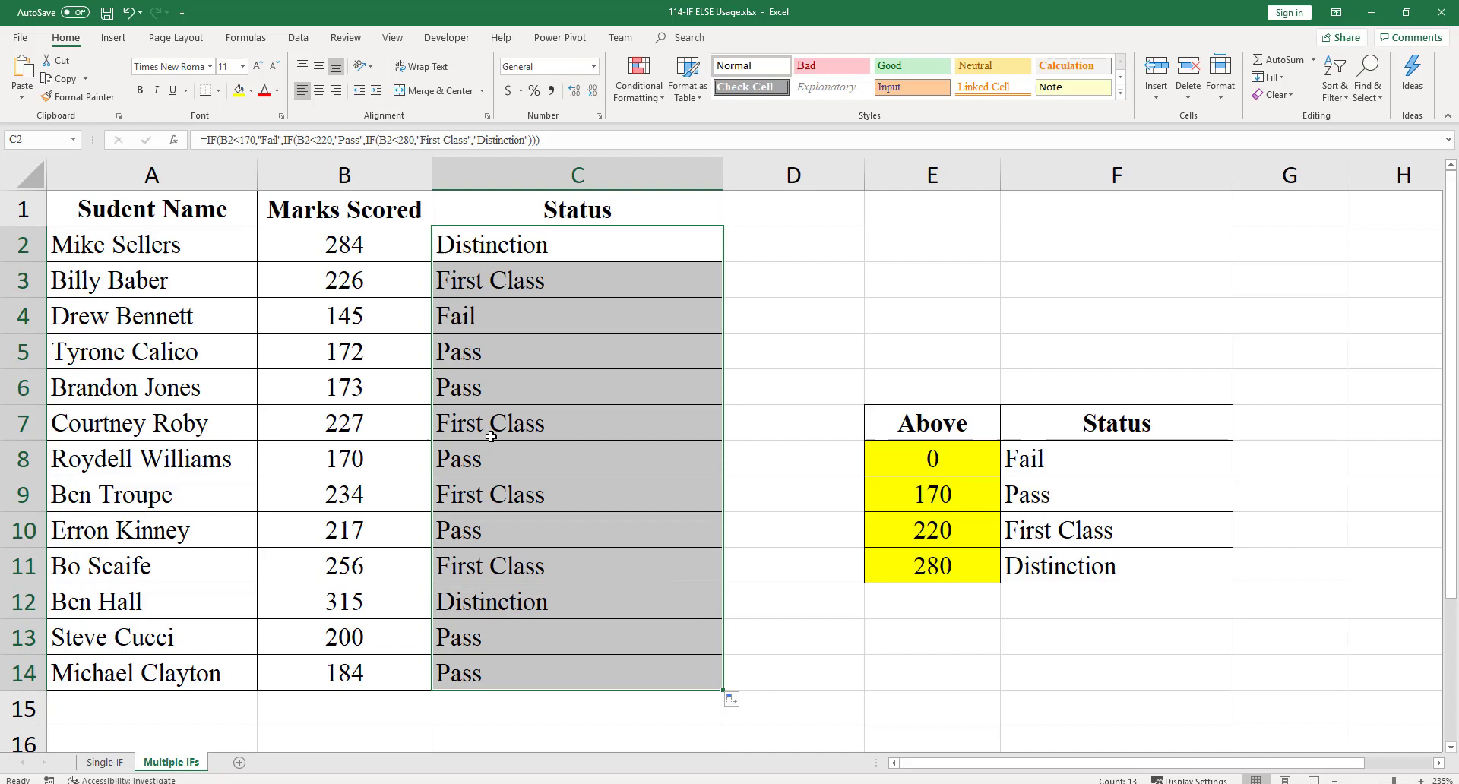
Check the nested IF results in a couple of student rows after filling the column.
left_click(343, 315)
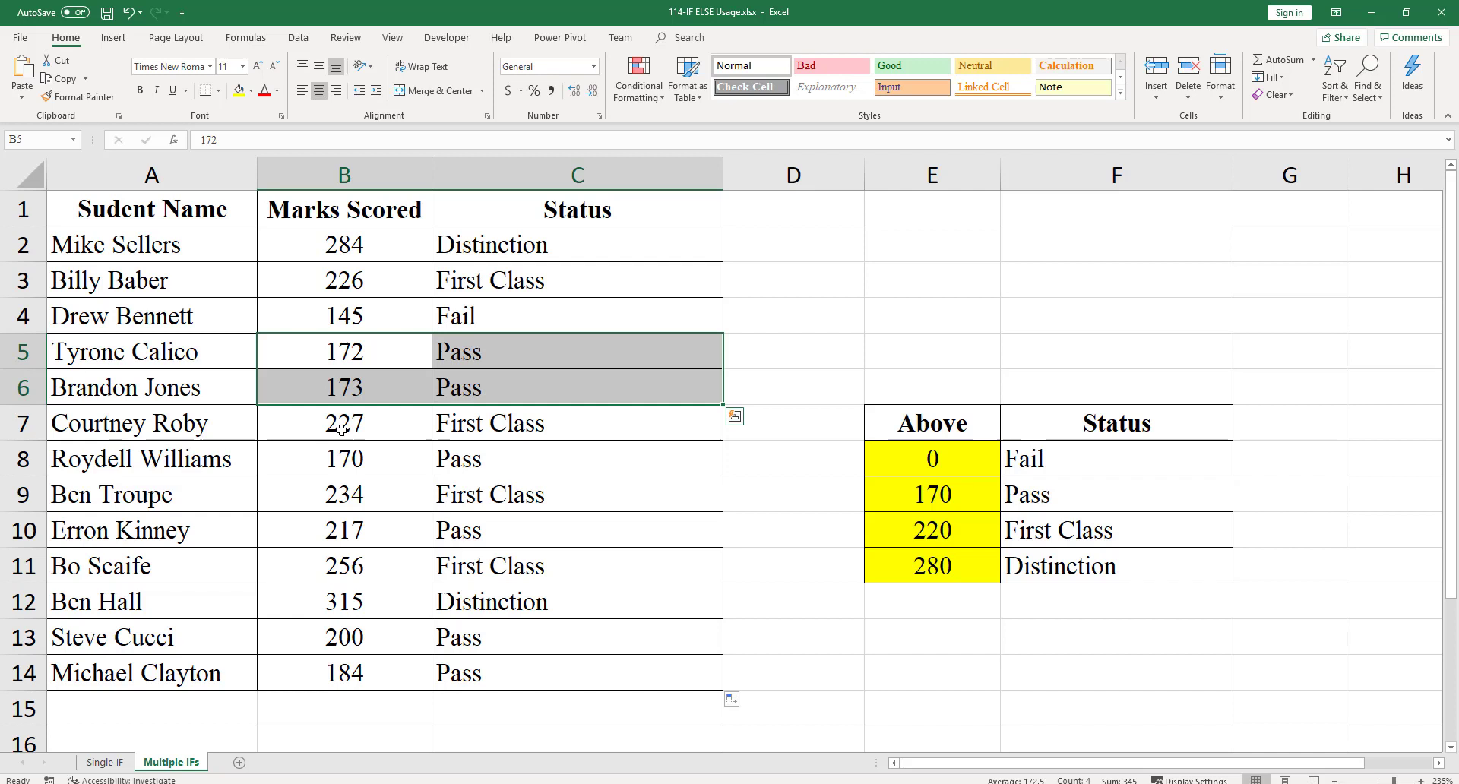
left_click(343, 494)
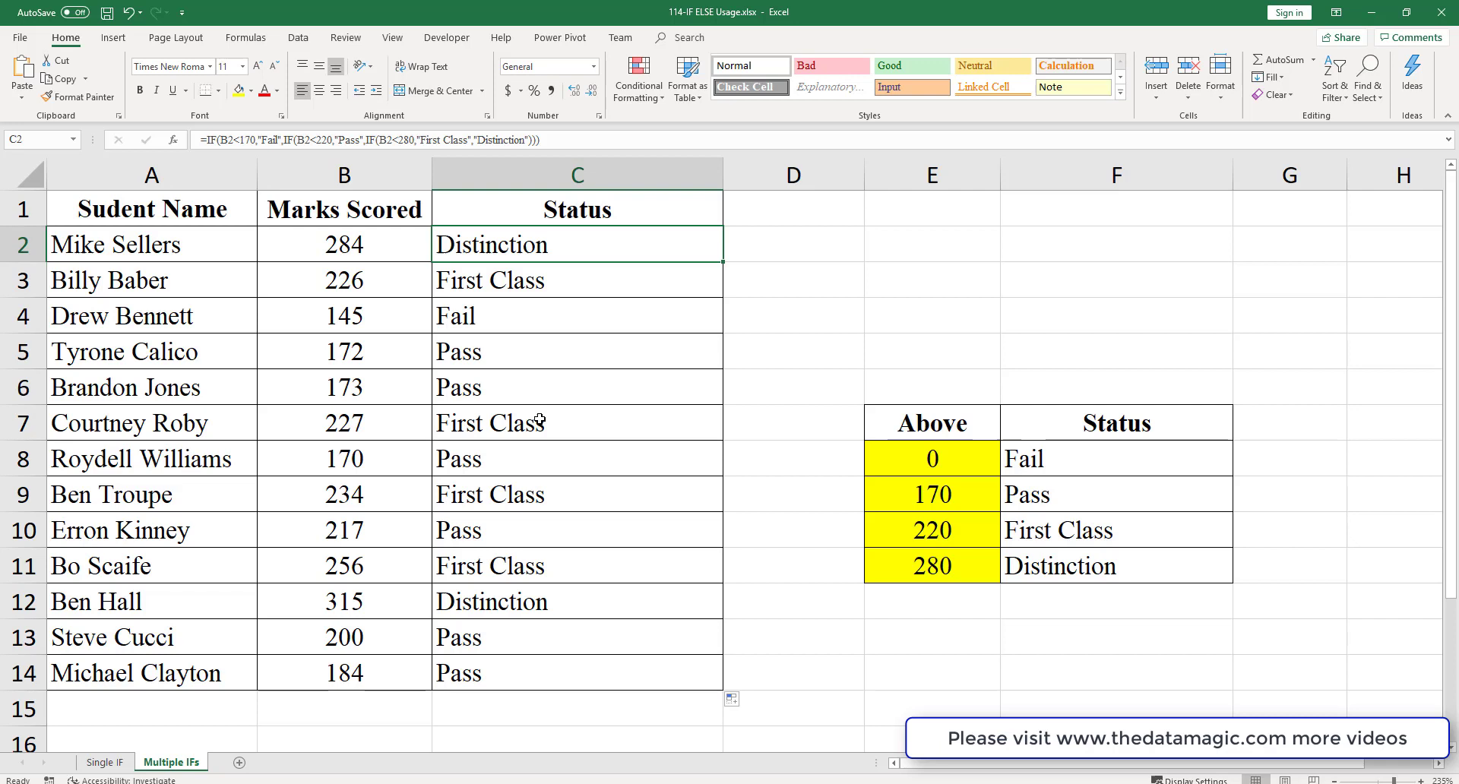
mouse_move(532, 441)
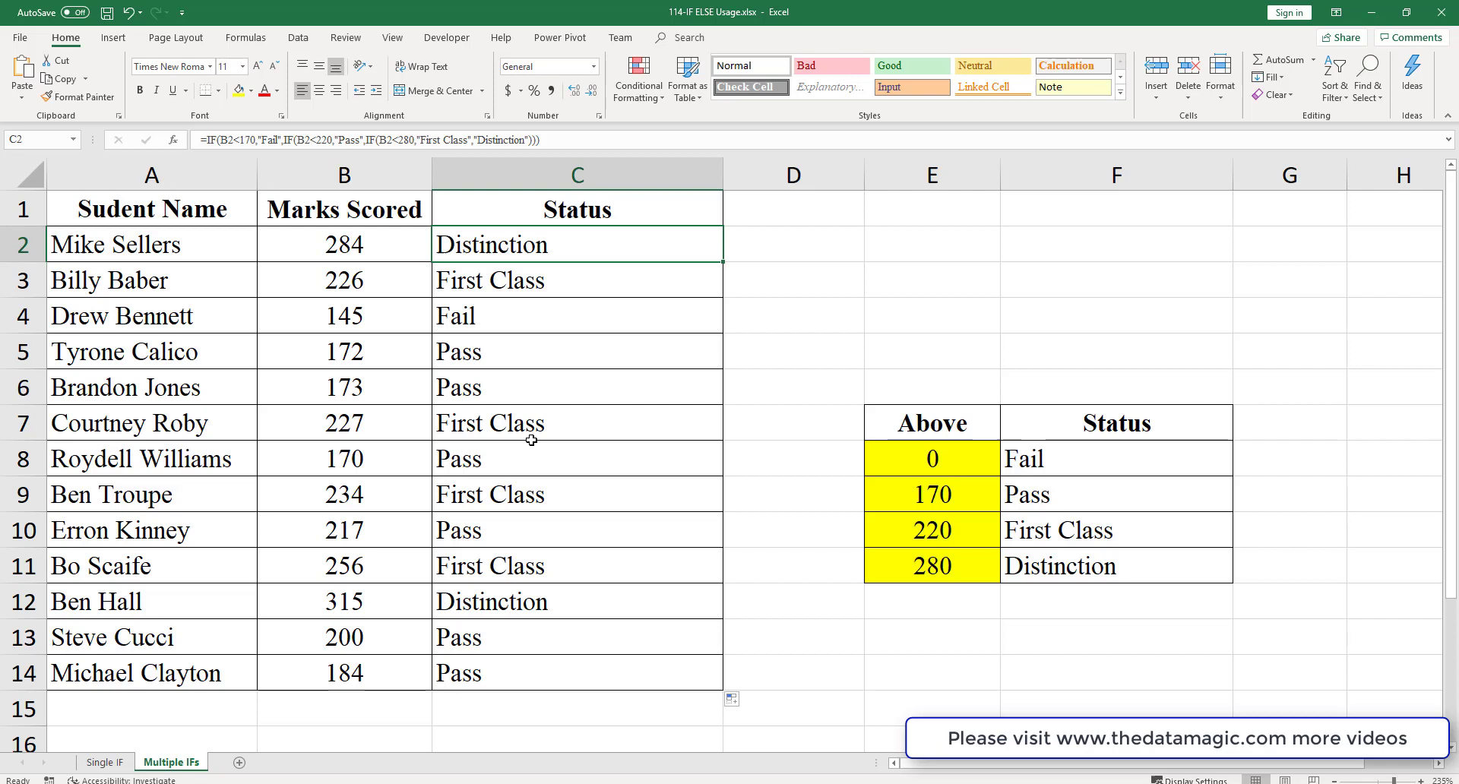